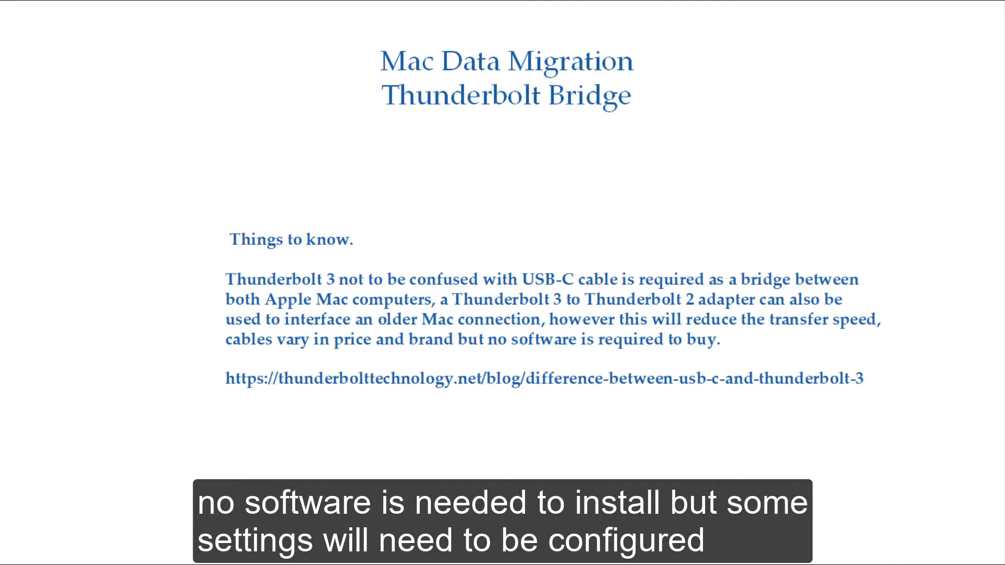
key(Right)
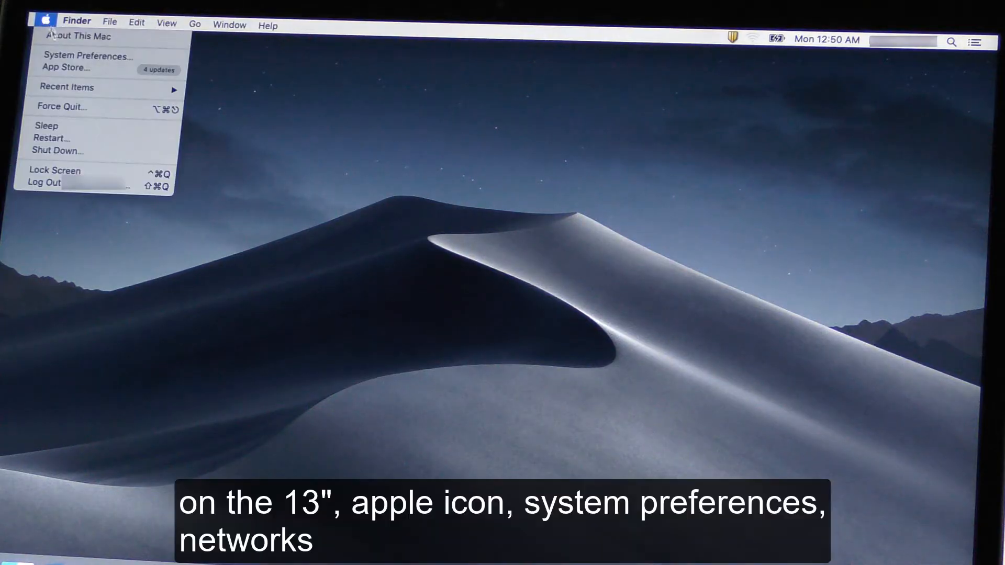
Check the Thunderbolt Bridge IP address in Network settings, then close the window.
click(87, 56)
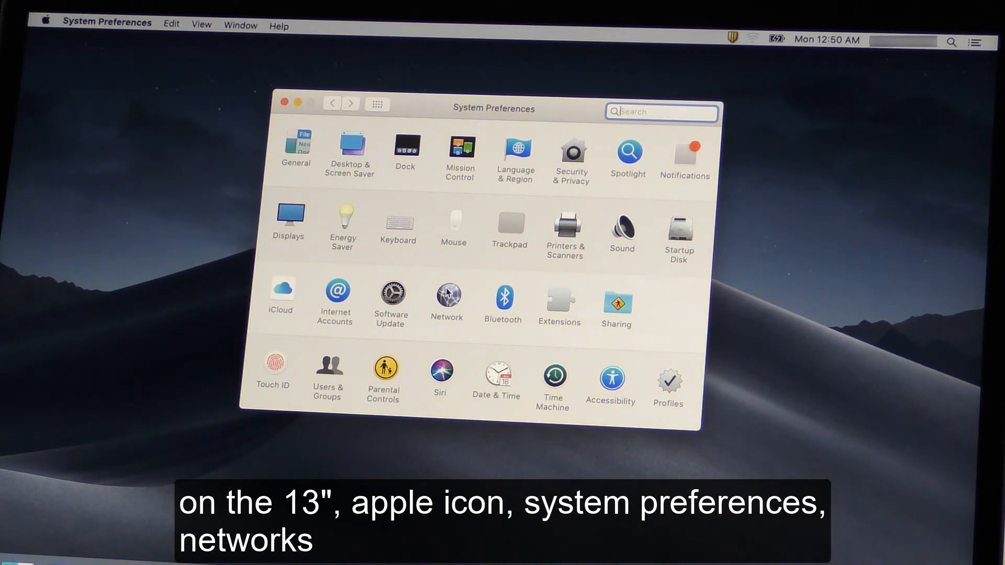
click(447, 295)
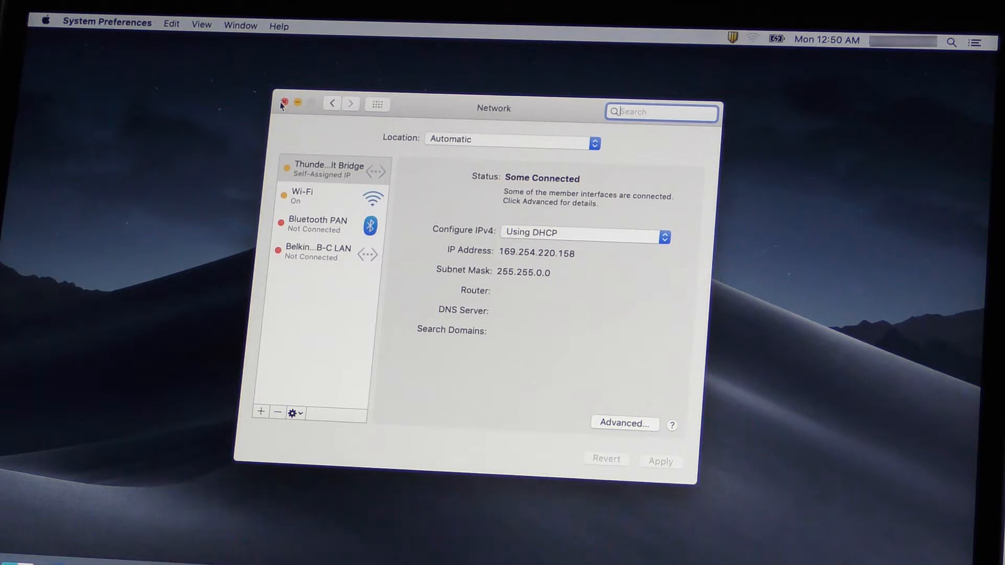
click(282, 103)
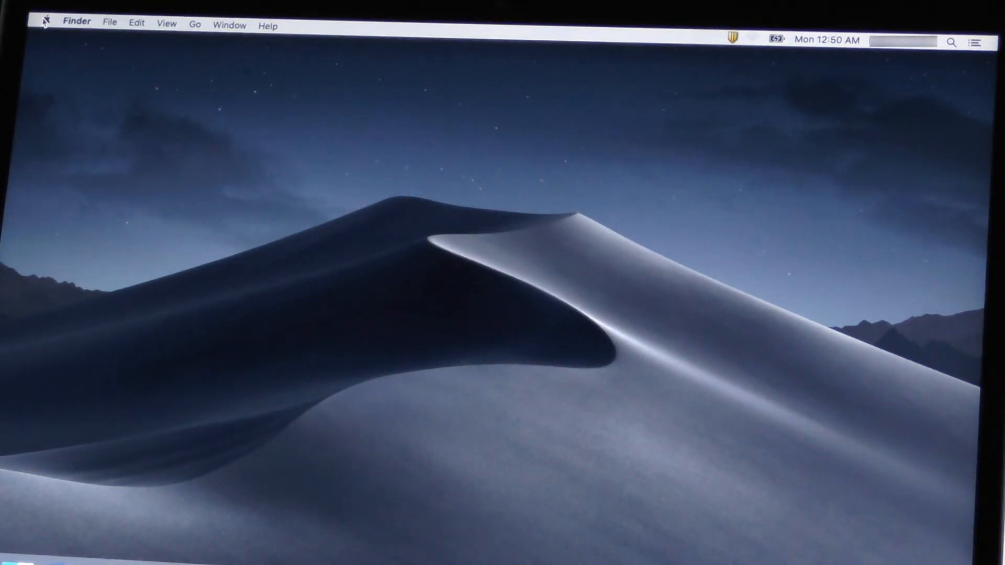
Log out of the current account, confirming that all apps quit.
click(45, 21)
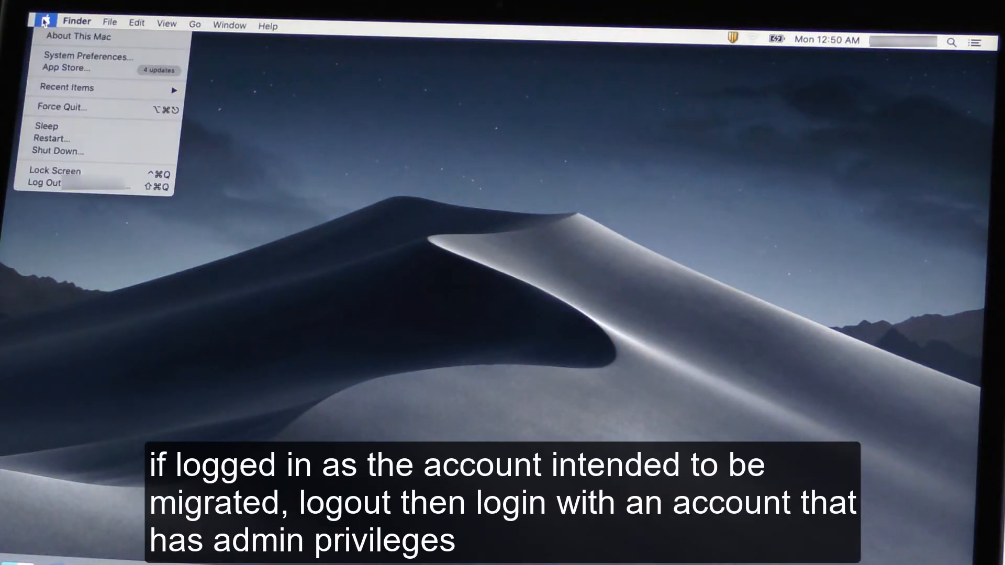
mouse_move(60, 107)
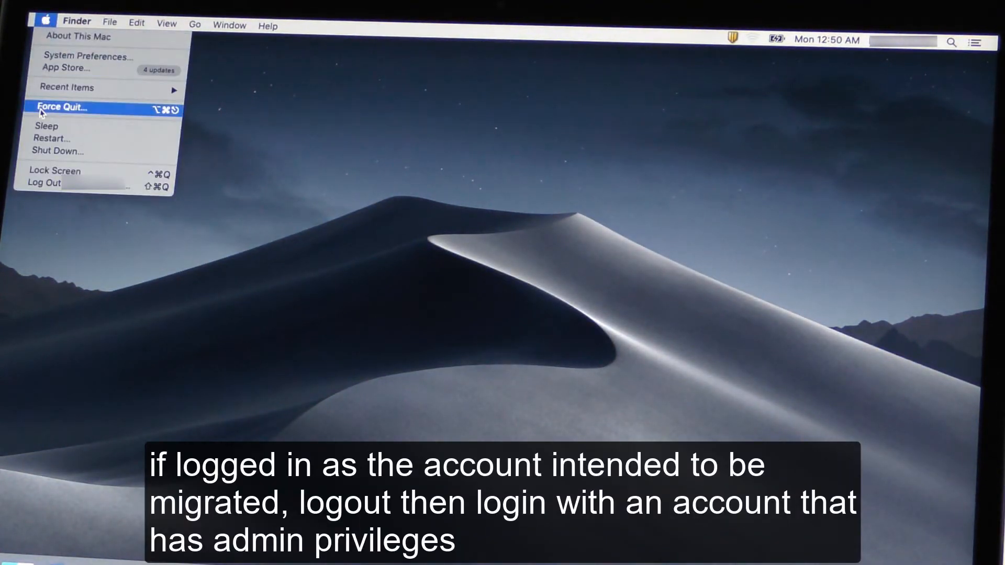
mouse_move(43, 183)
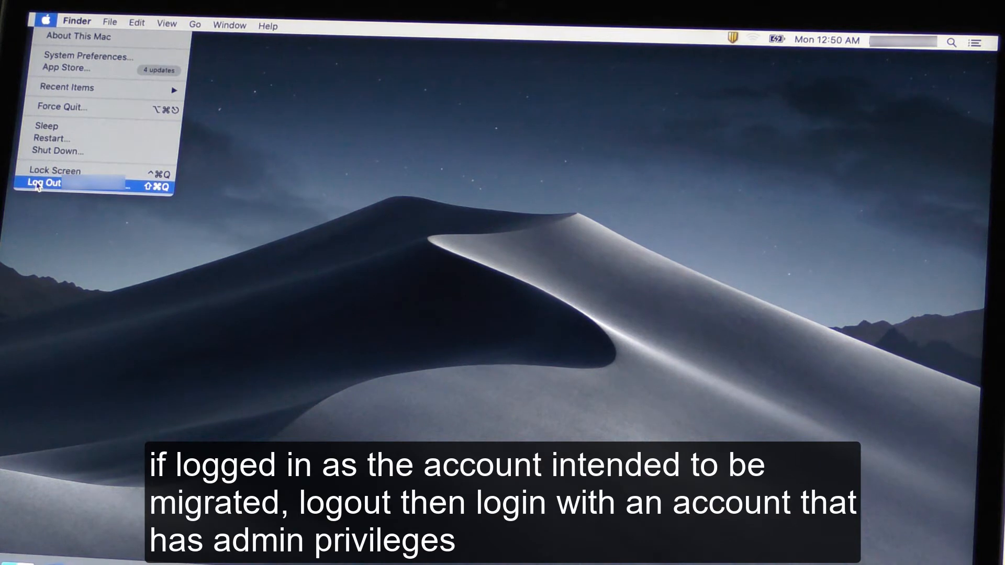
click(42, 183)
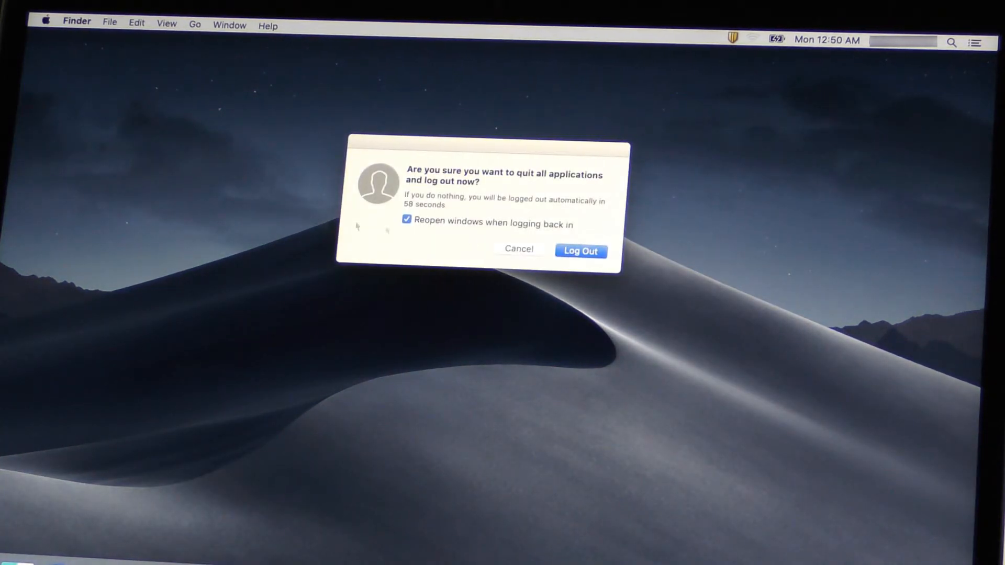
click(580, 250)
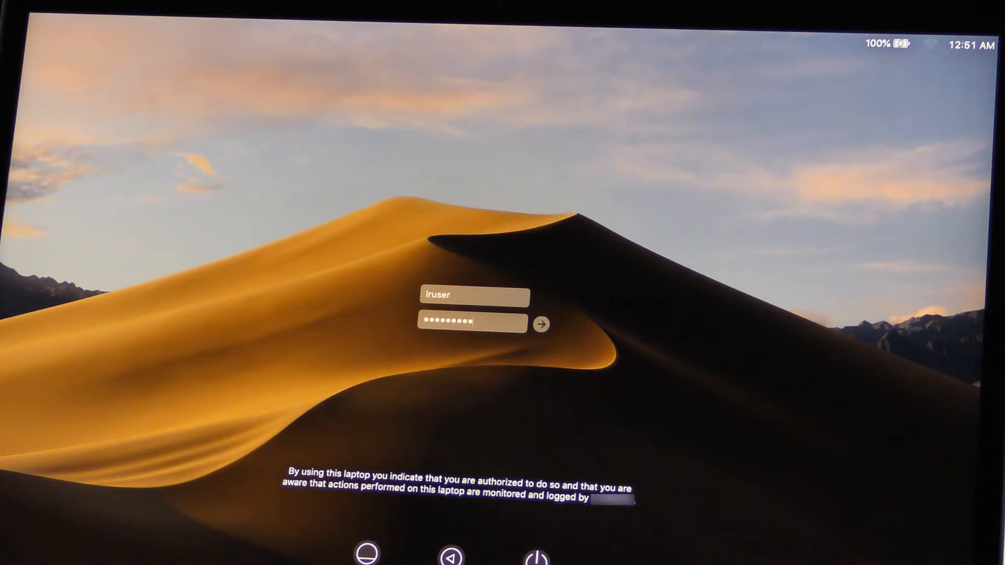
Sign in as admin and view the Thunderbolt Bridge address in Network settings.
click(540, 324)
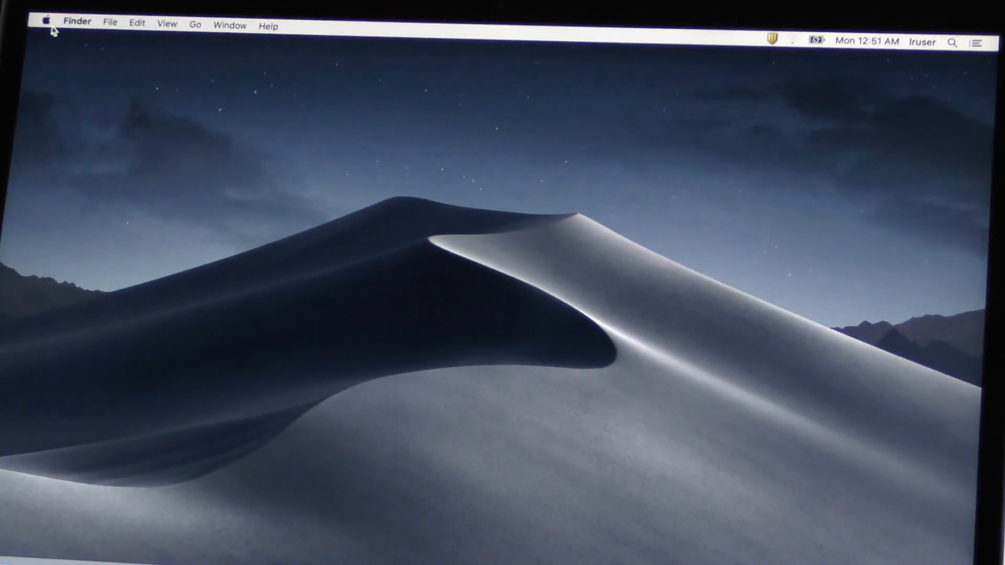
click(46, 21)
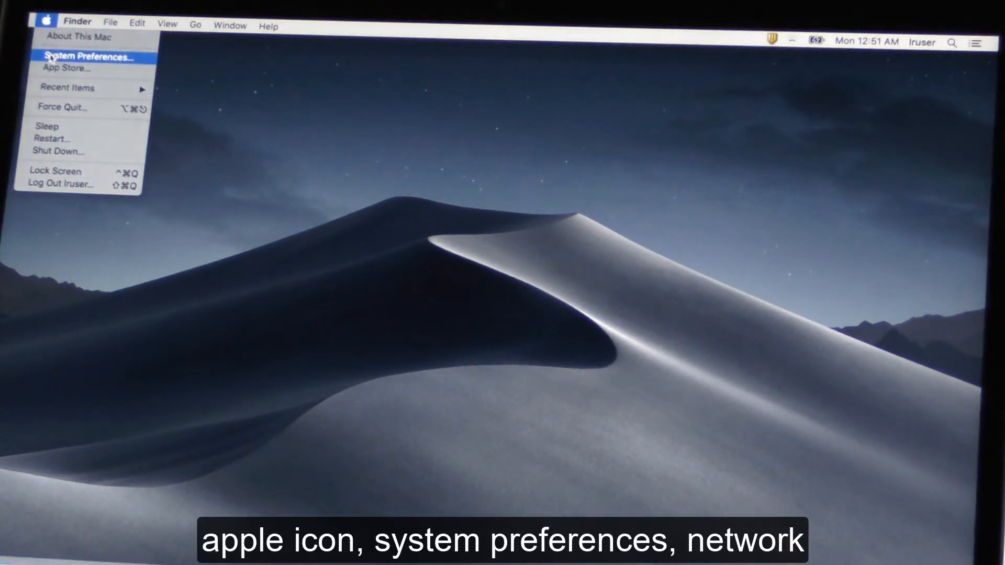
click(88, 57)
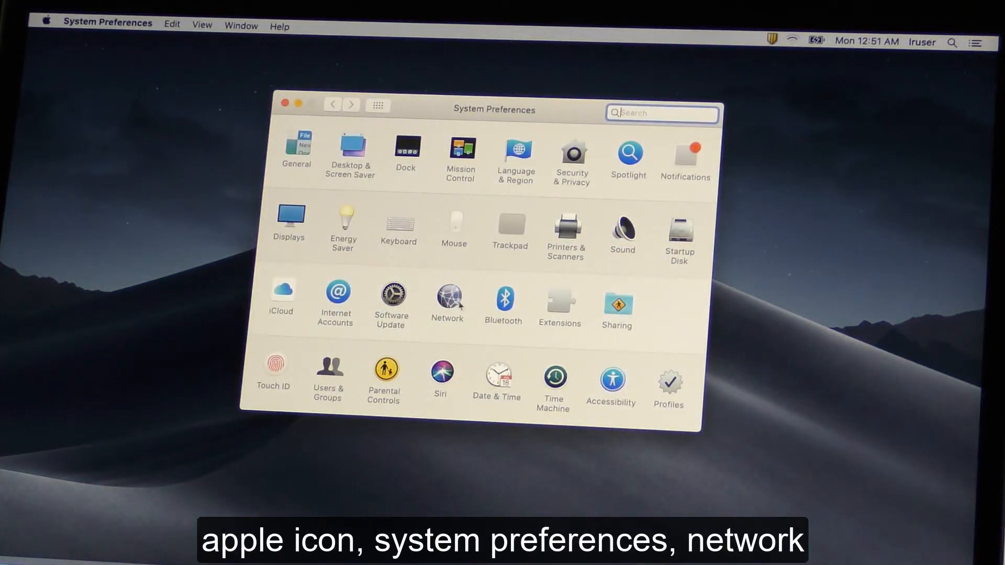
click(447, 301)
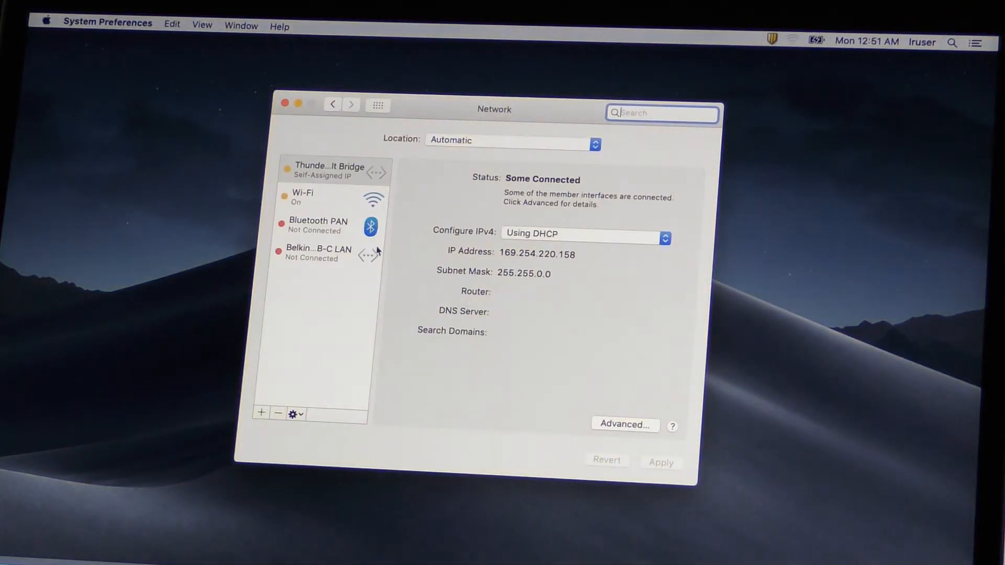
click(328, 169)
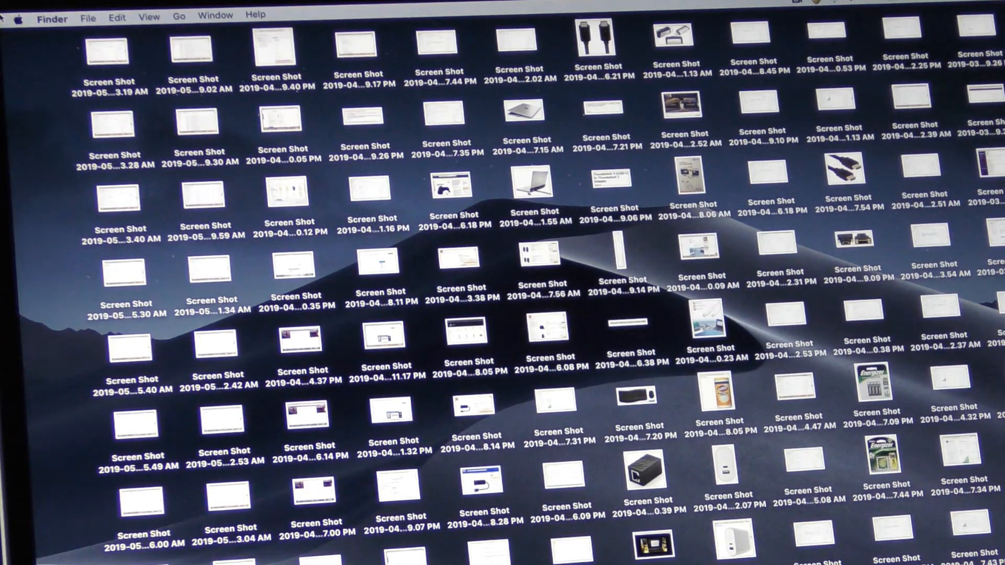
On the 15-inch Mac, show Thunderbolt Bridge details with address 169.254.16.25.
click(17, 17)
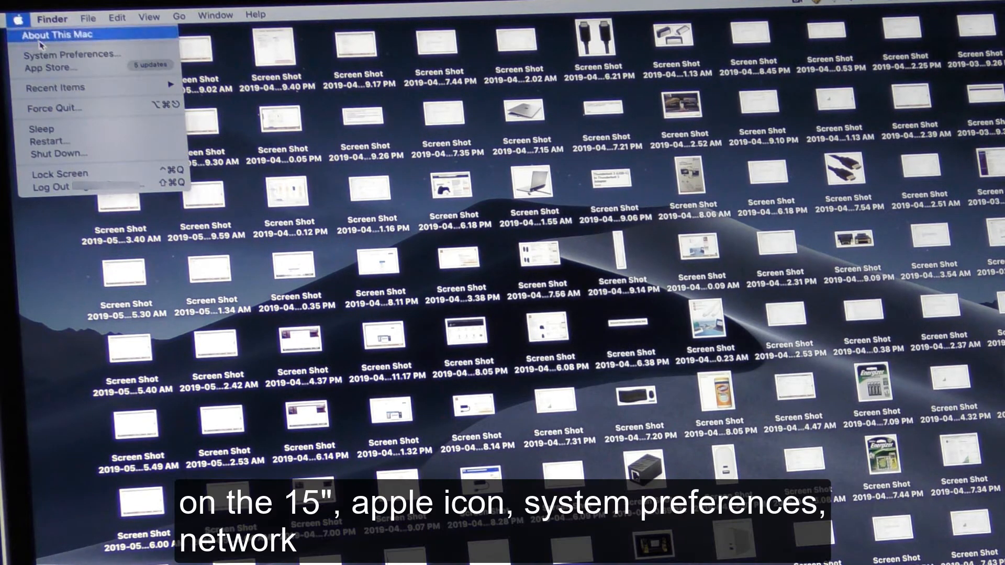
click(71, 54)
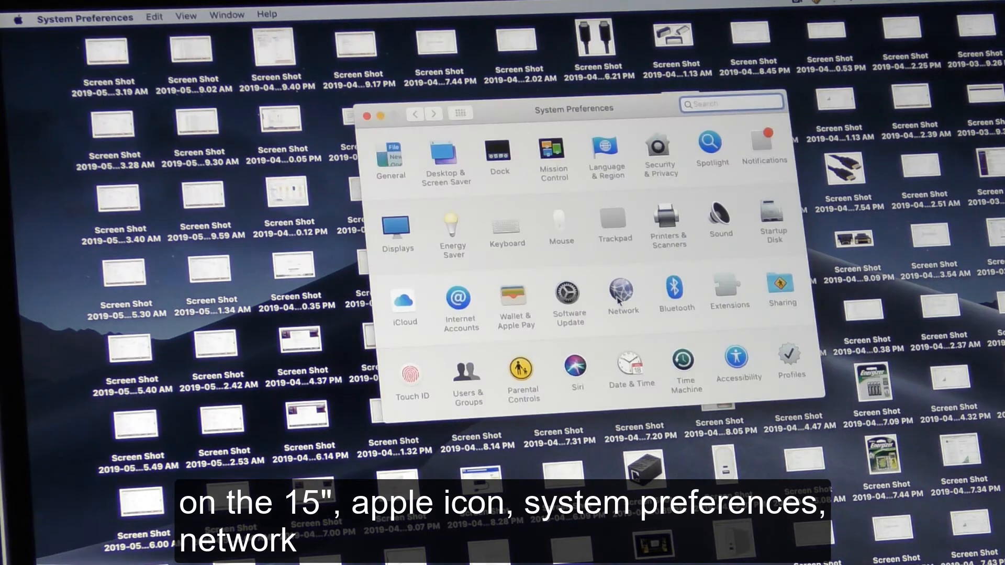
click(620, 290)
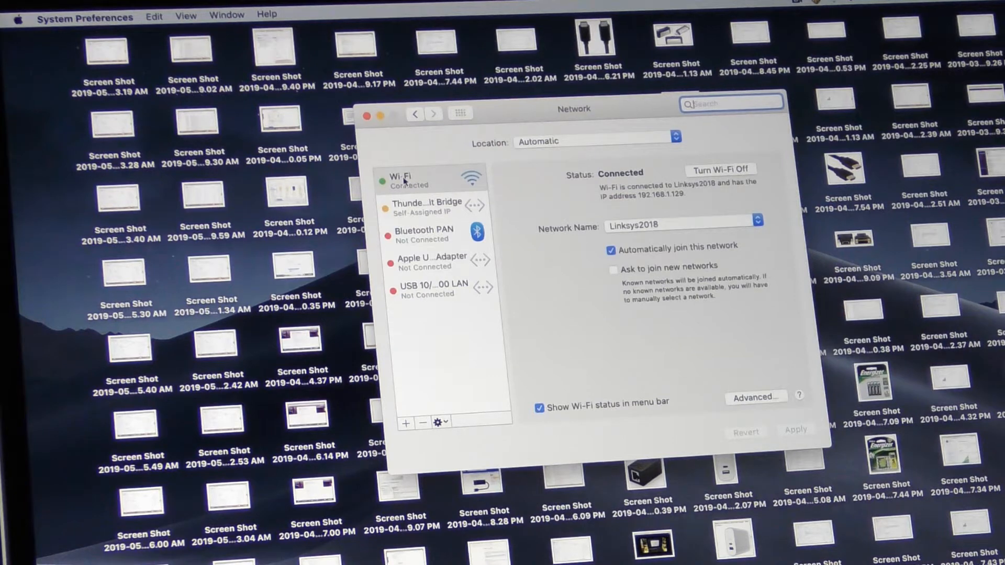
click(426, 205)
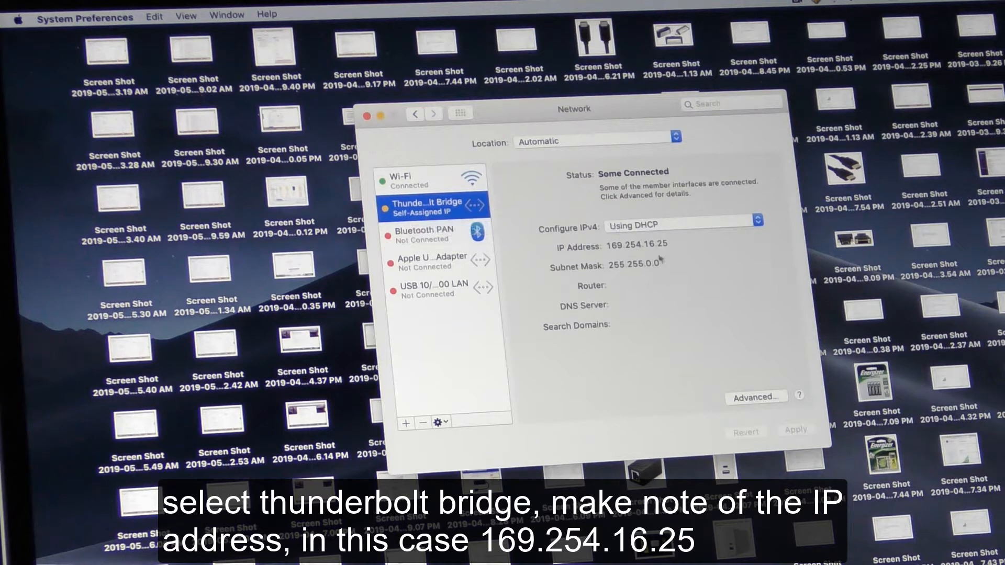
mouse_move(675, 272)
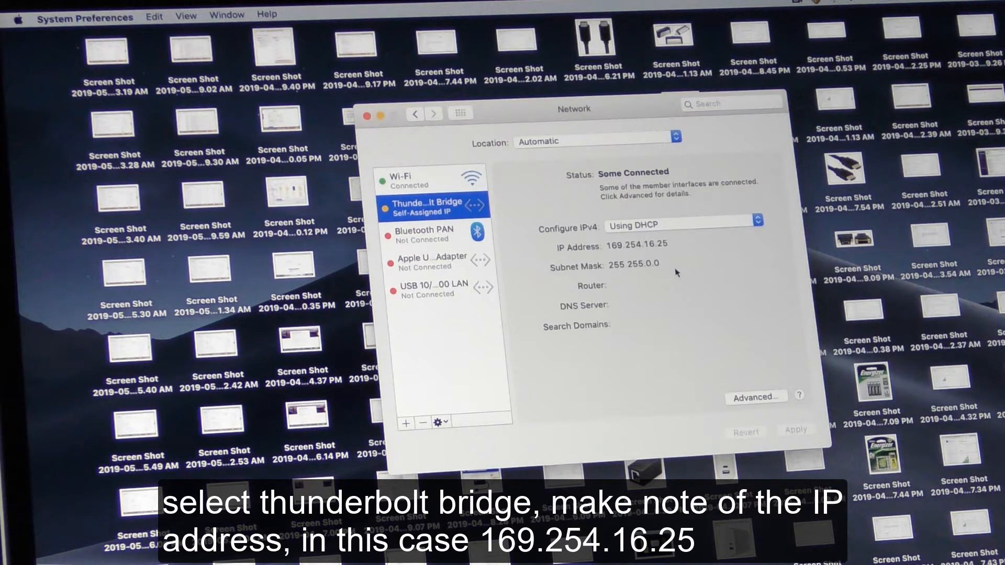
mouse_move(426, 140)
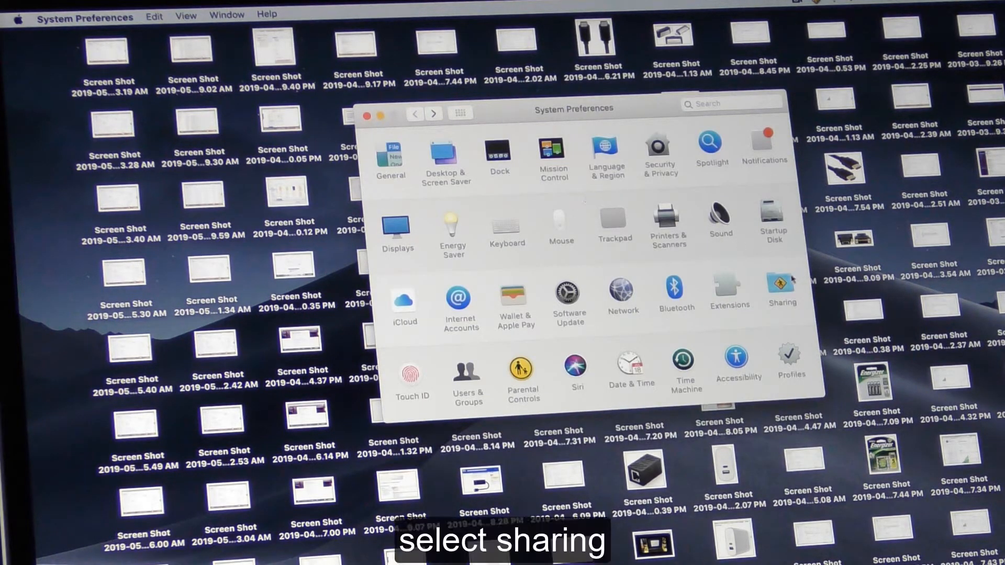
Enable File Sharing on the 15-inch Mac and recheck Thunderbolt Bridge network details.
click(781, 286)
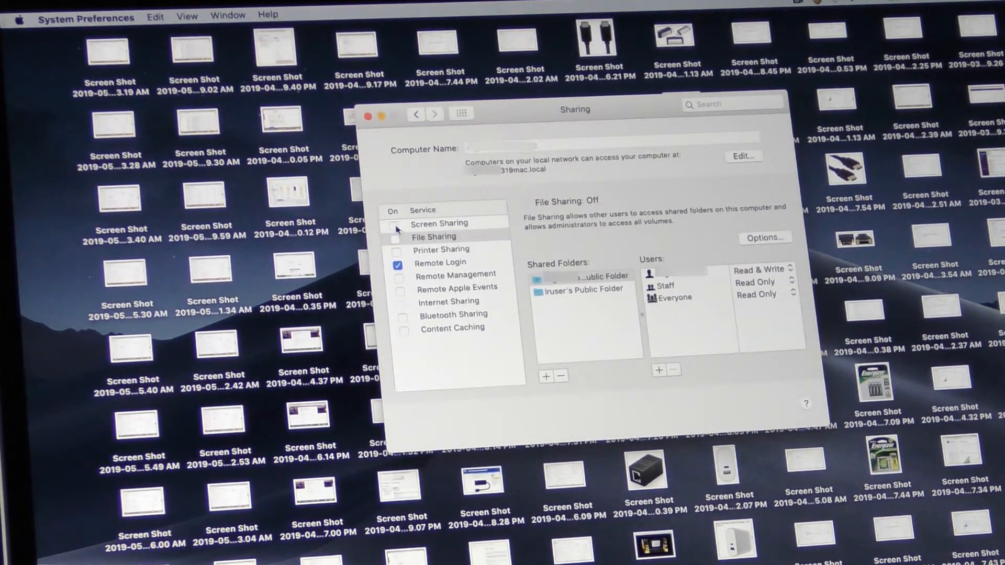
click(396, 237)
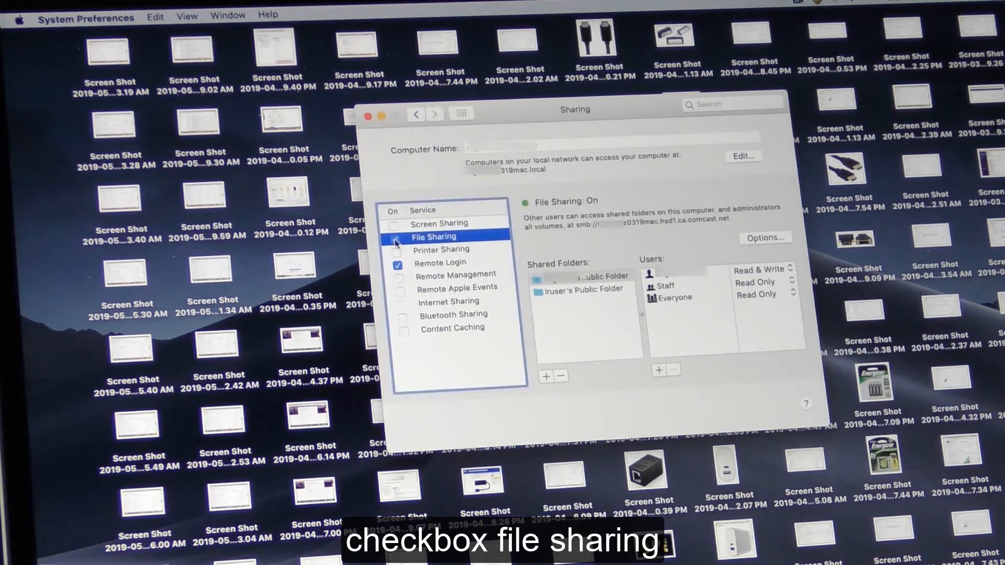
click(395, 236)
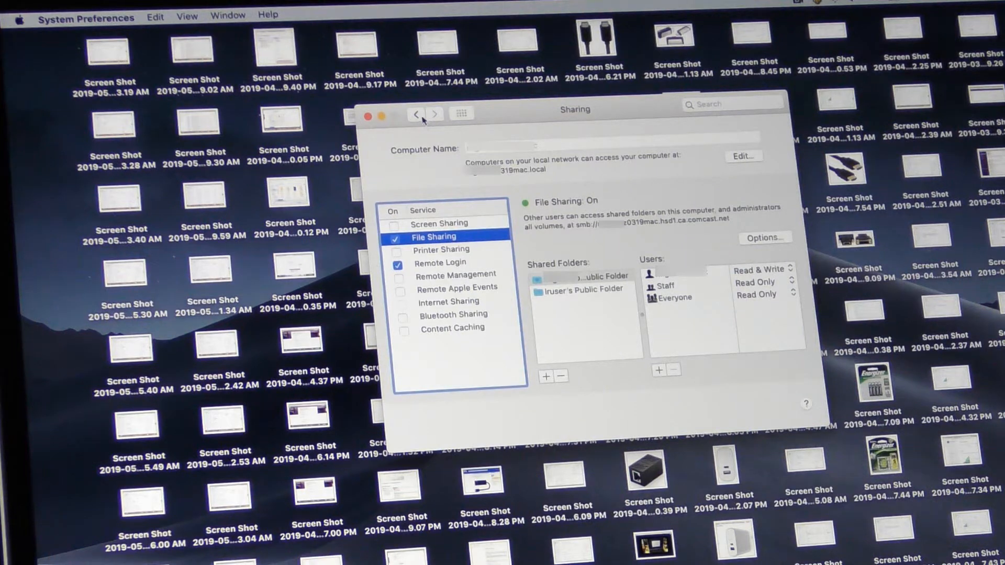
click(415, 115)
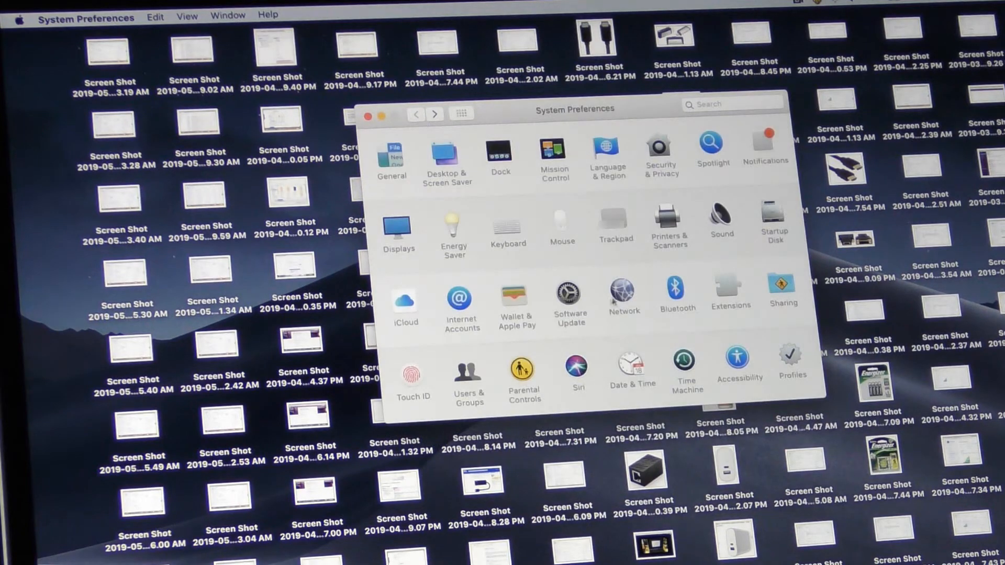
click(621, 289)
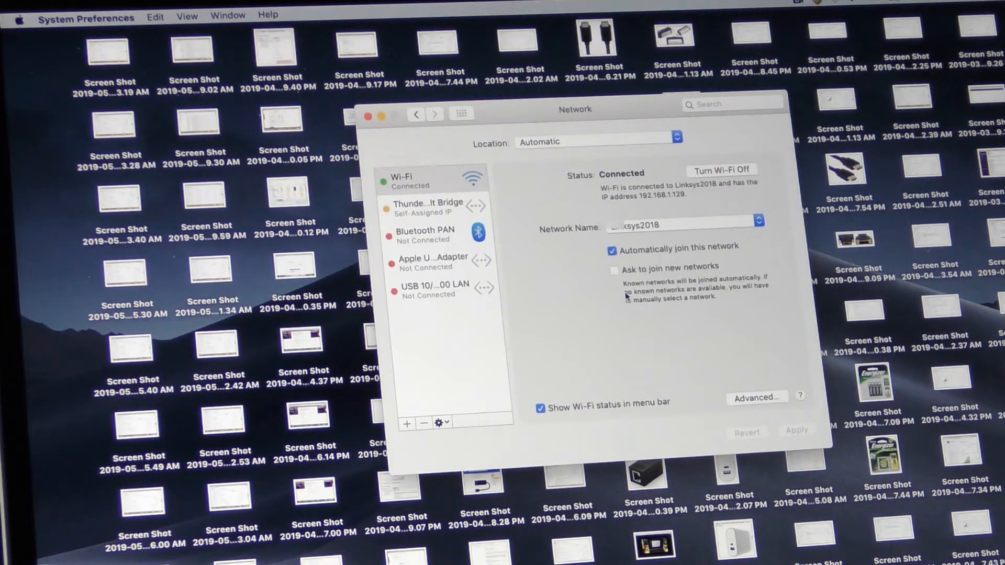
mouse_move(398, 203)
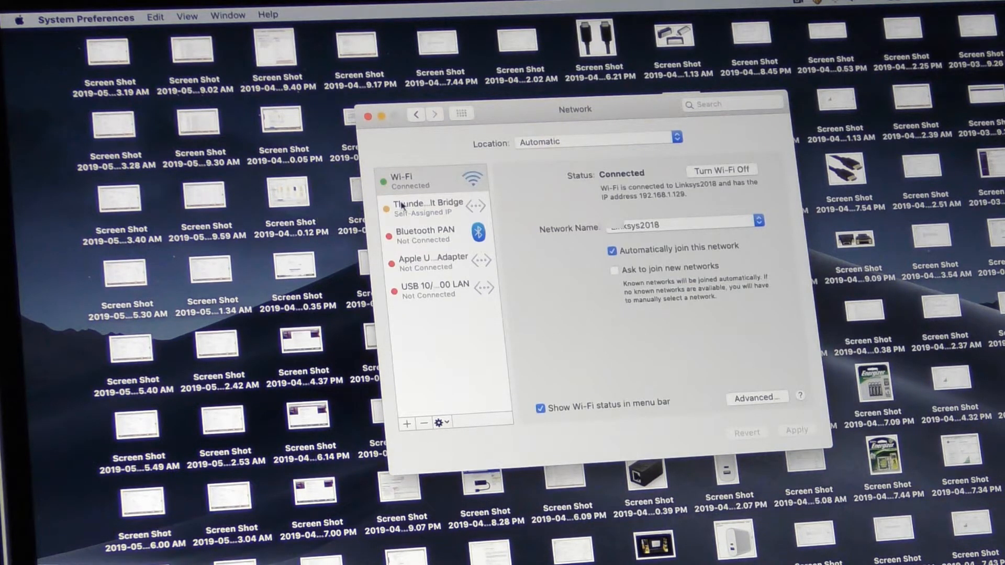
click(429, 208)
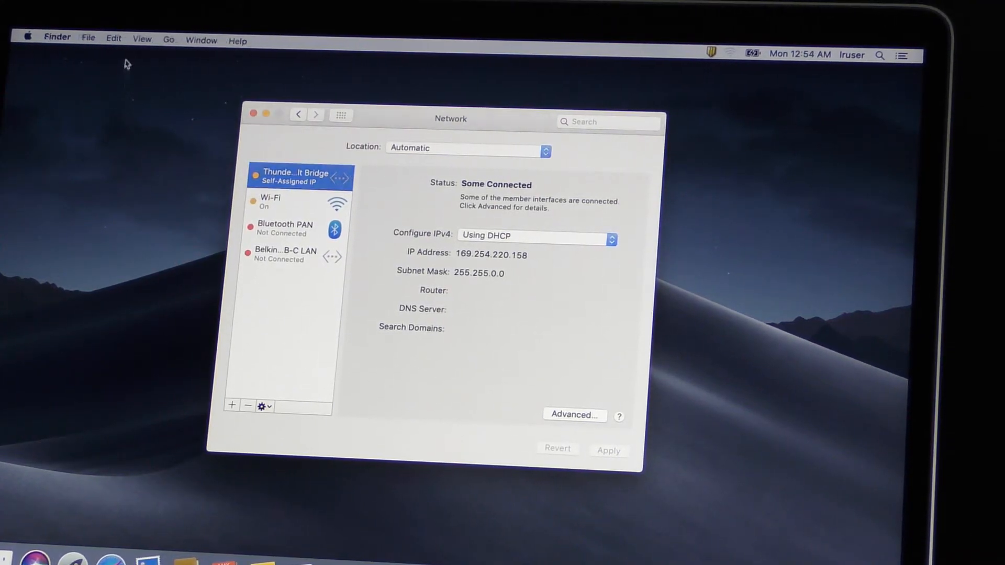
Connect to 169.254.16.25 as a registered user and mount Macintosh HD.
click(168, 40)
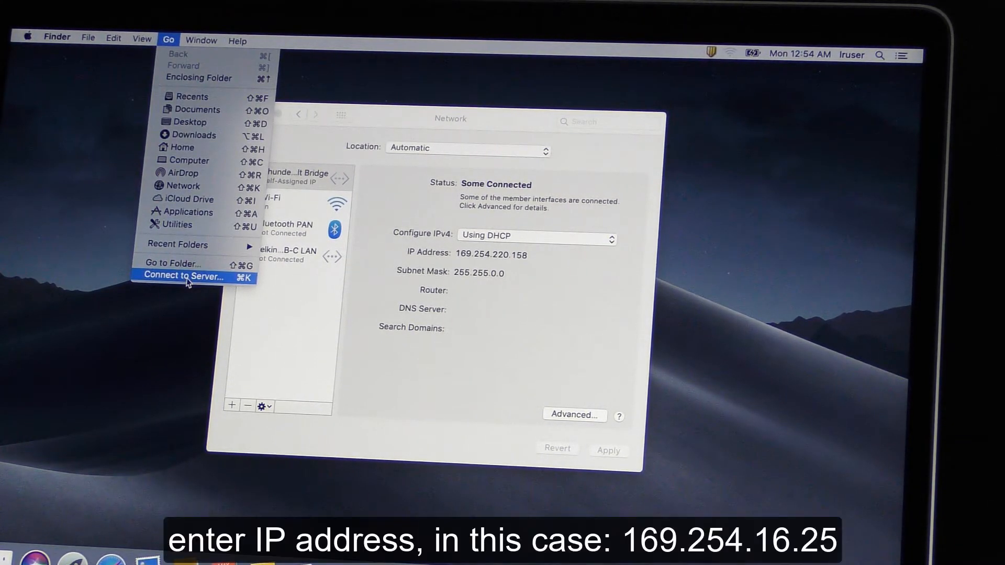
click(184, 276)
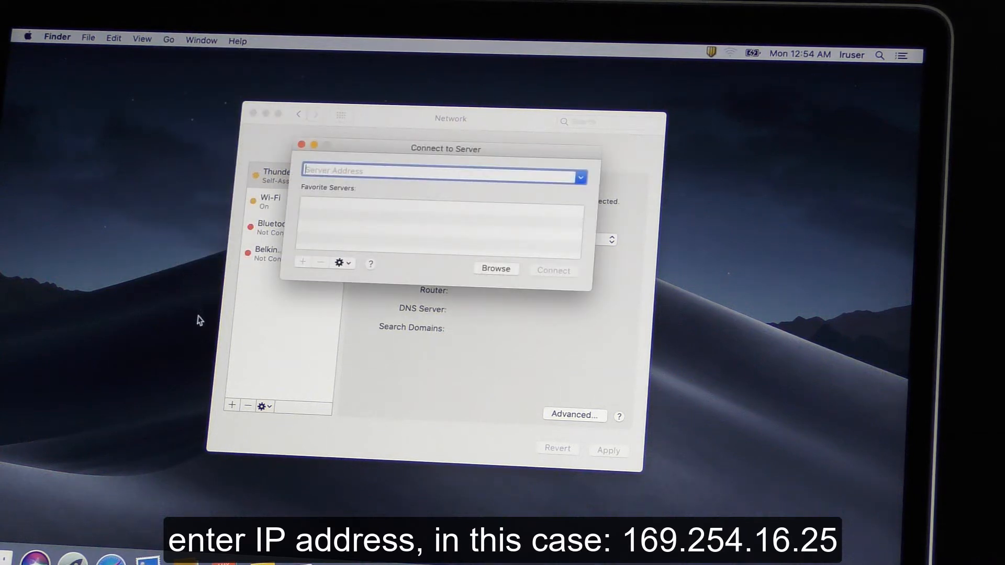
text(169.254.16.25)
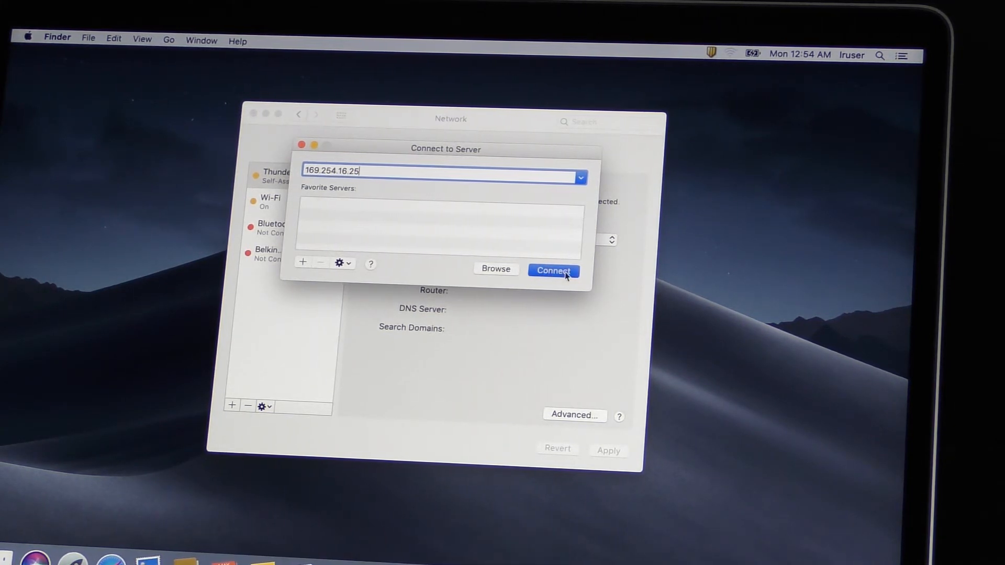
click(553, 271)
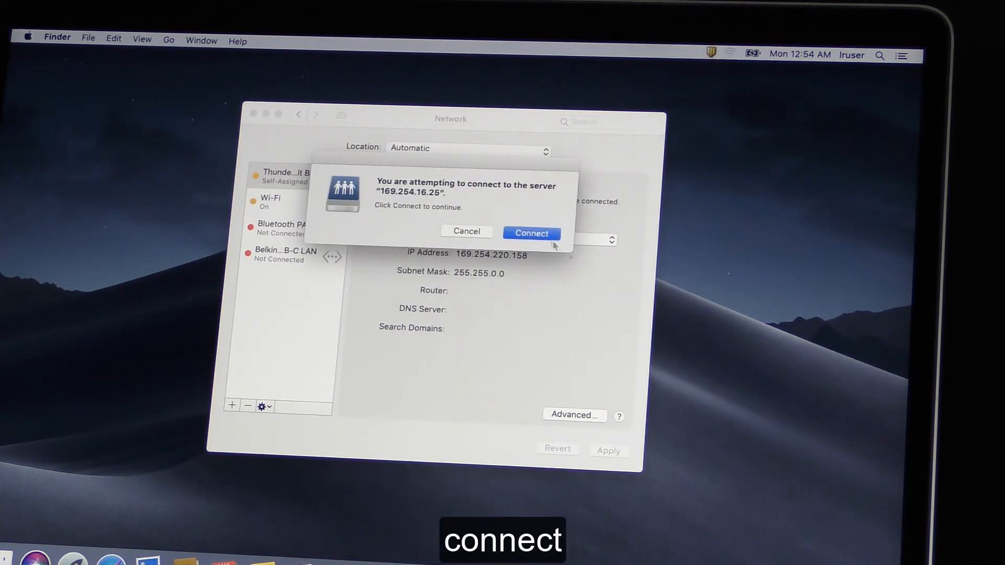
click(531, 232)
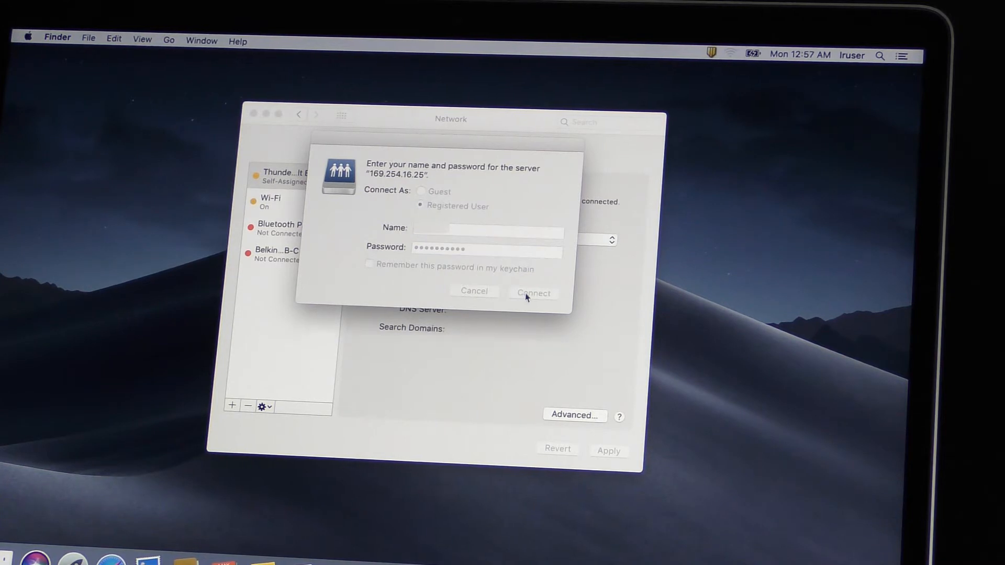
click(533, 293)
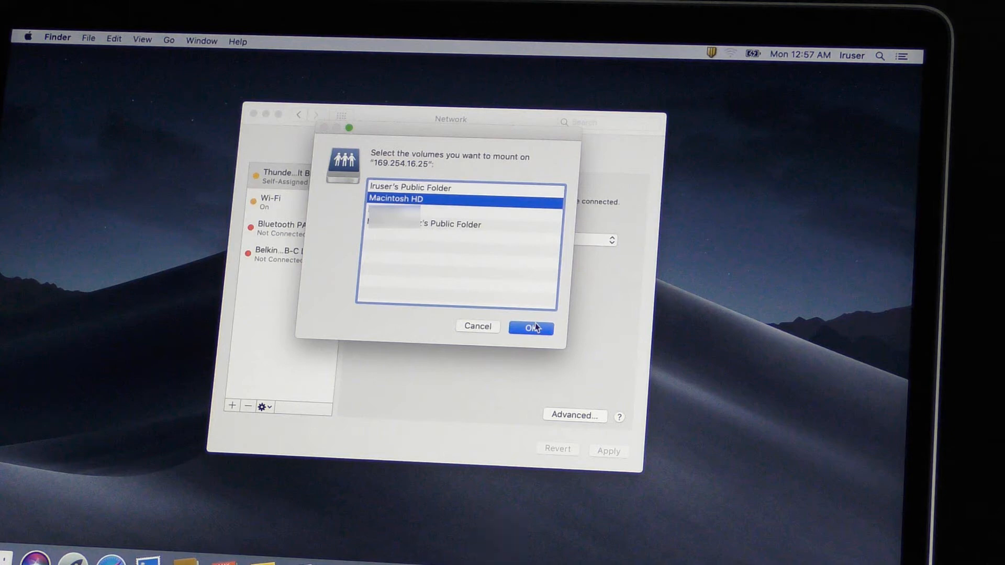
click(531, 327)
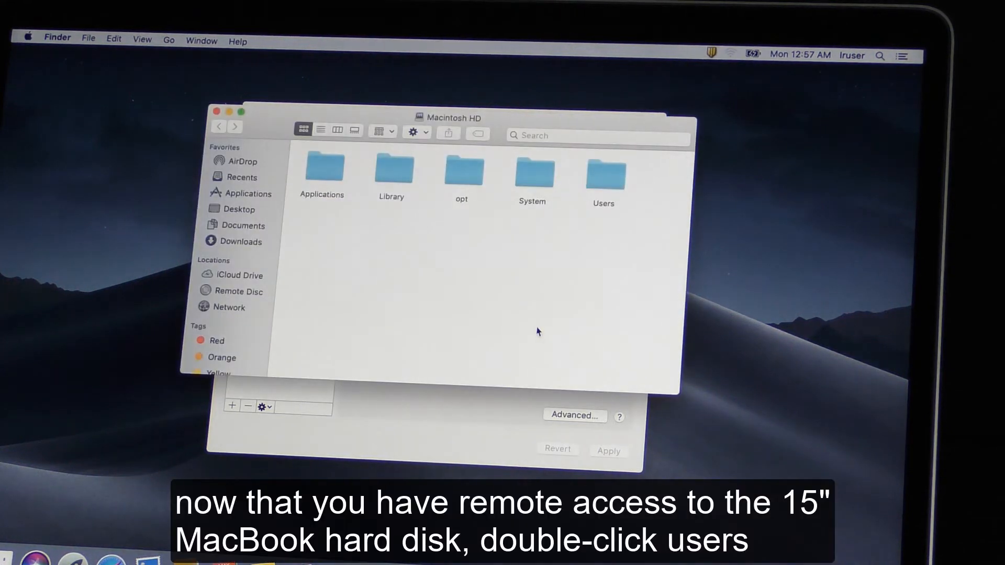
Open the remote Users folder, open the copied desktop profile, and reveal its hidden Library folder.
click(603, 173)
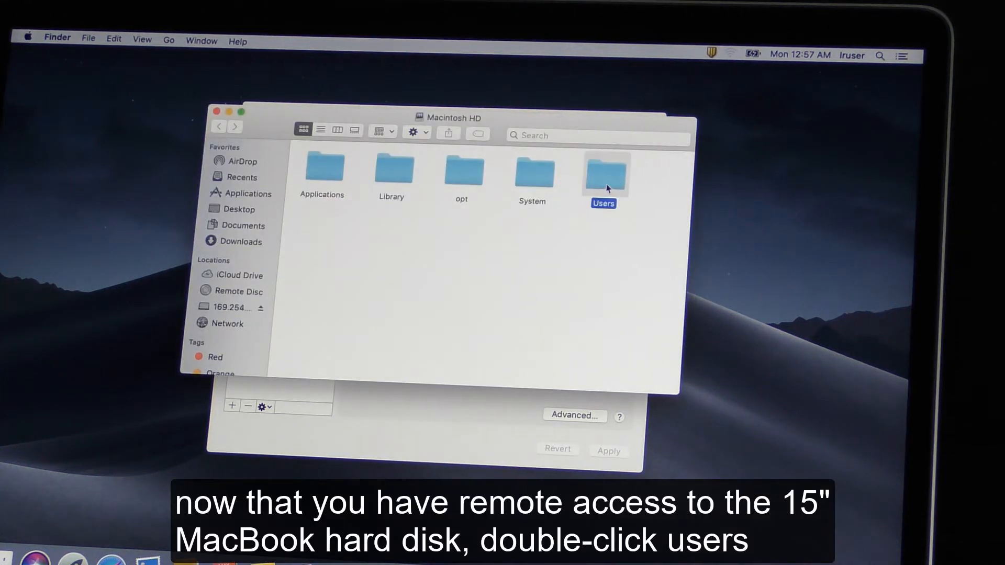
double_click(602, 174)
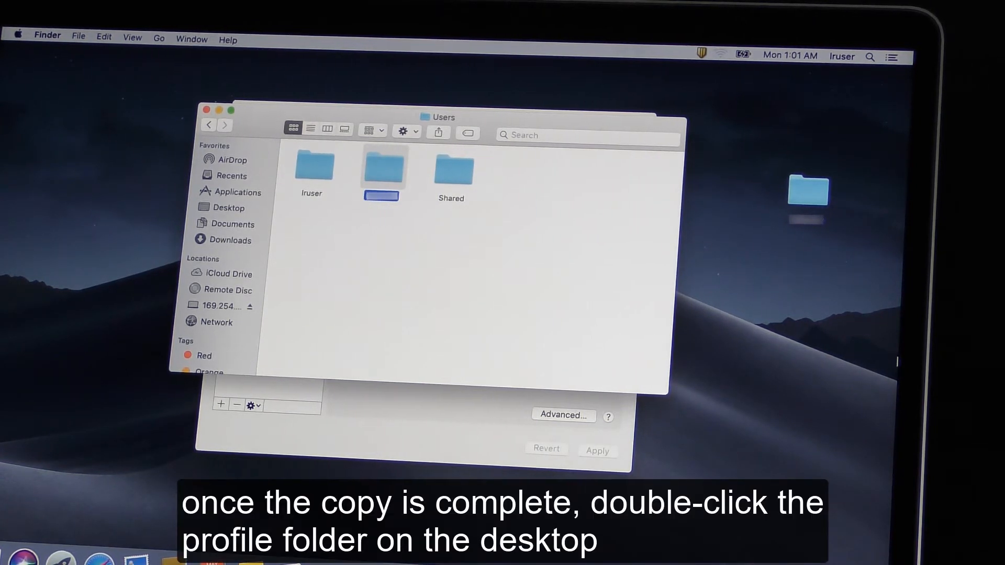
double_click(807, 192)
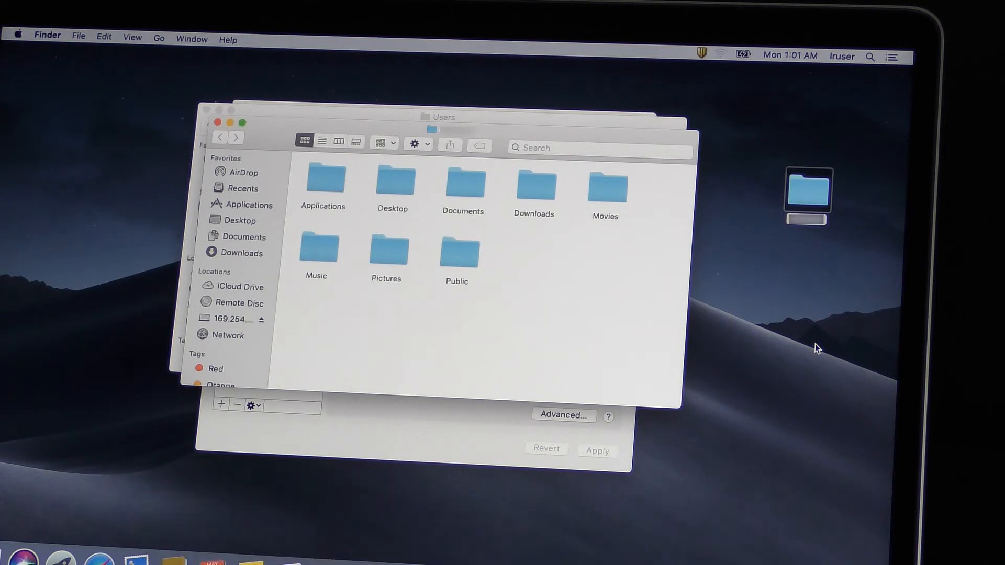
key(cmd+shift+.)
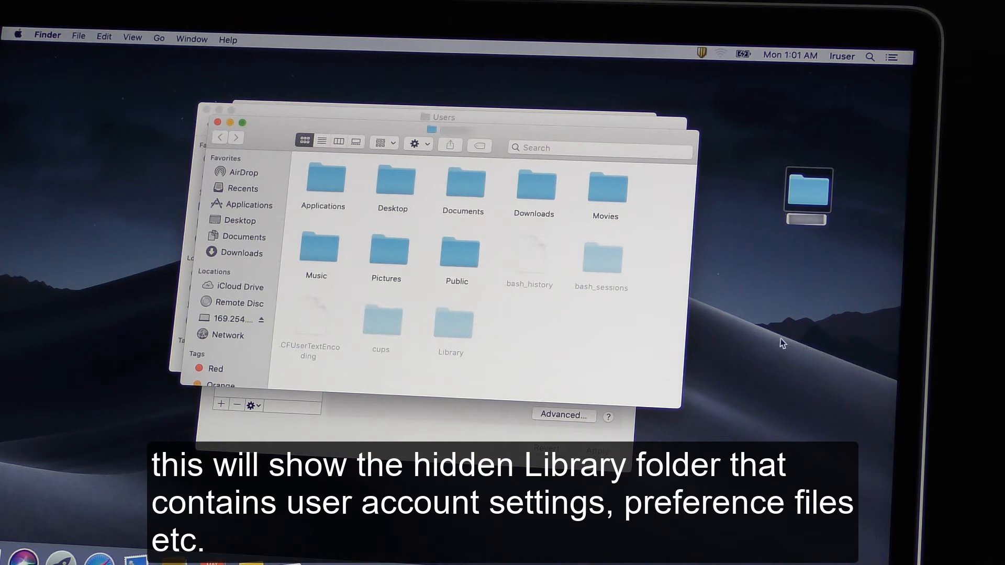
mouse_move(616, 324)
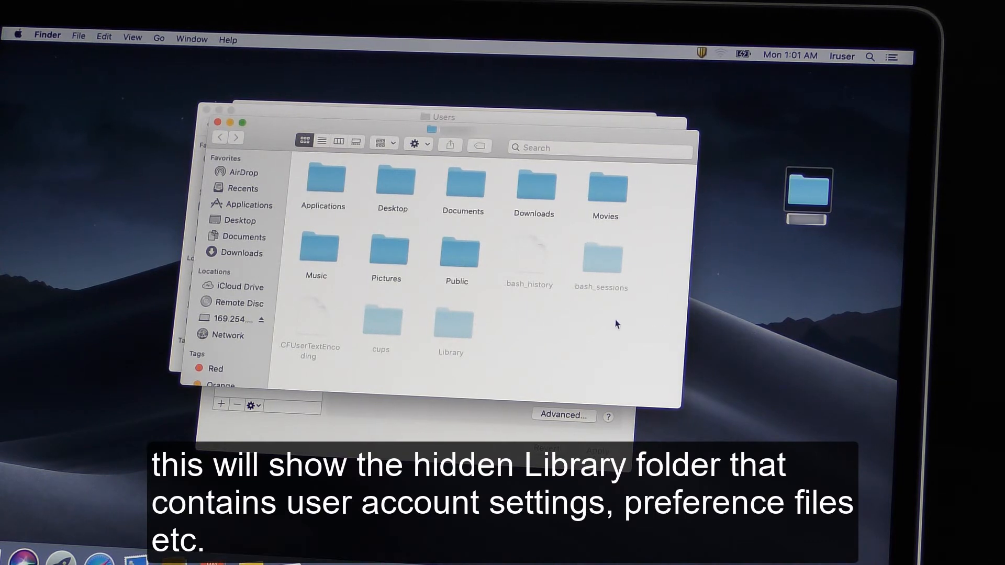
mouse_move(556, 312)
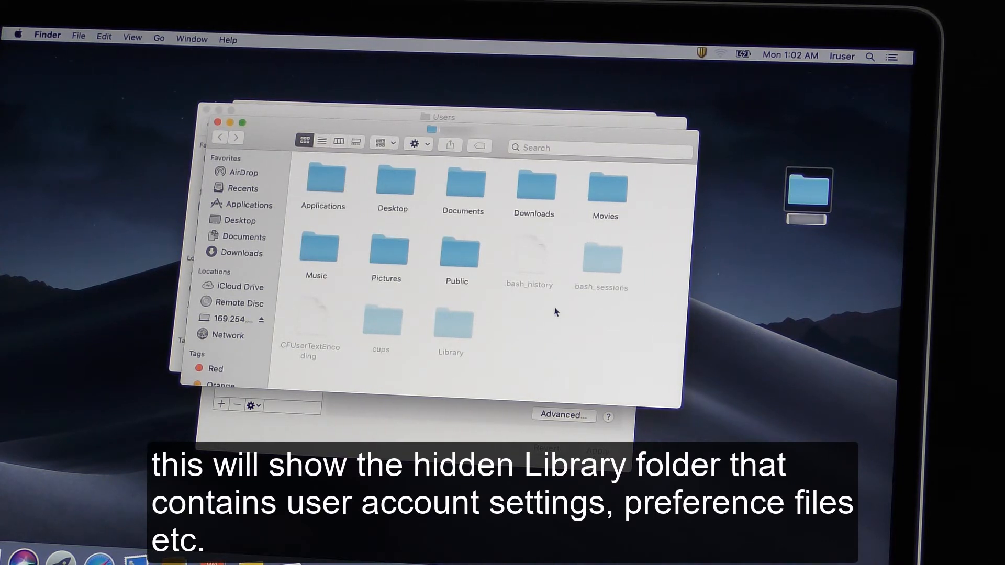
click(450, 327)
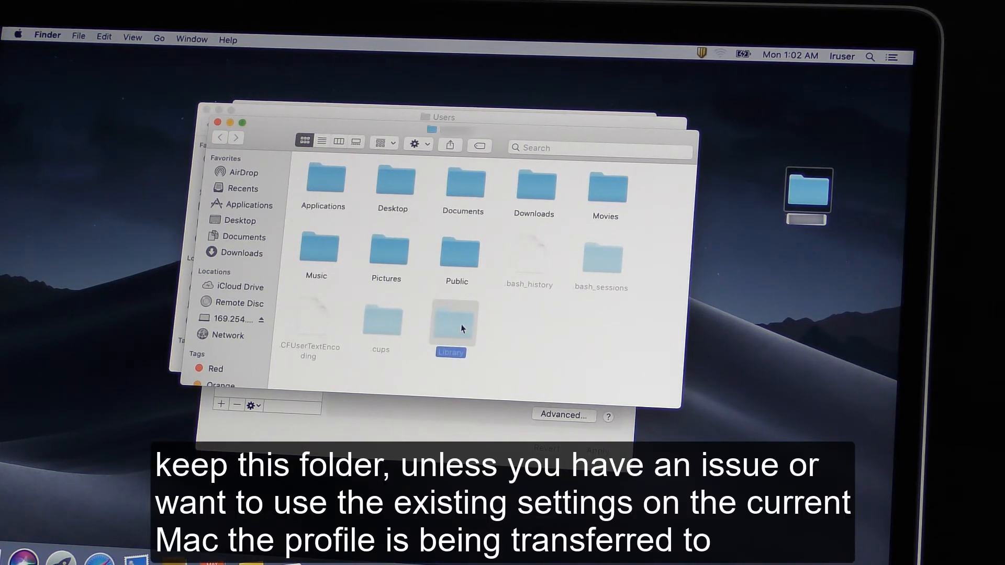
mouse_move(493, 331)
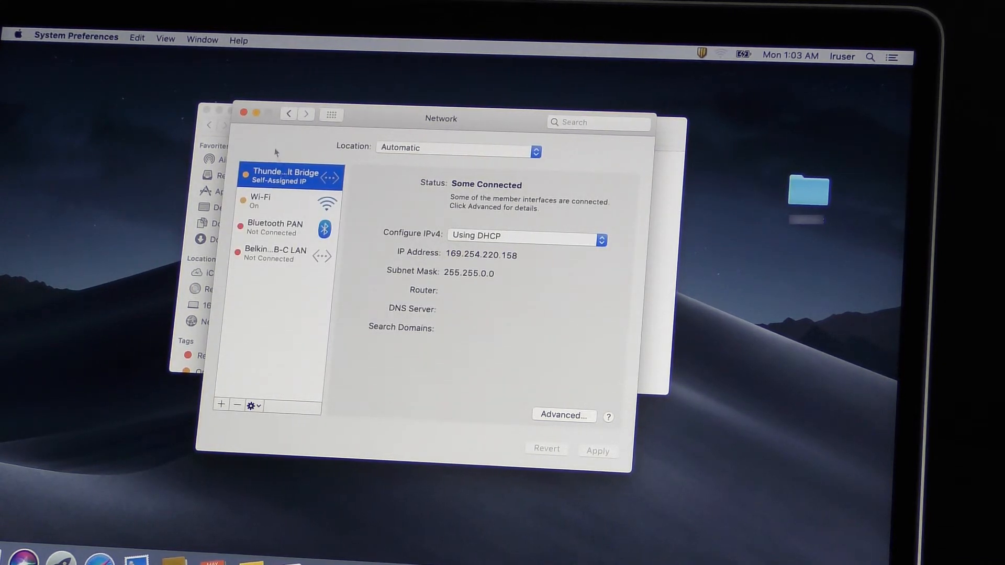
Go from Network back to Show All and open Users & Groups.
click(331, 114)
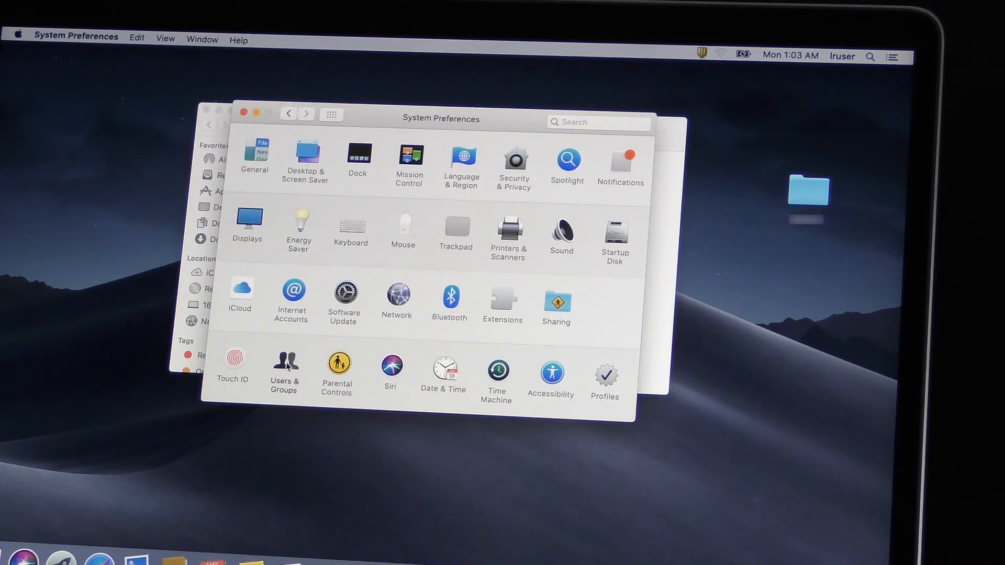
click(284, 369)
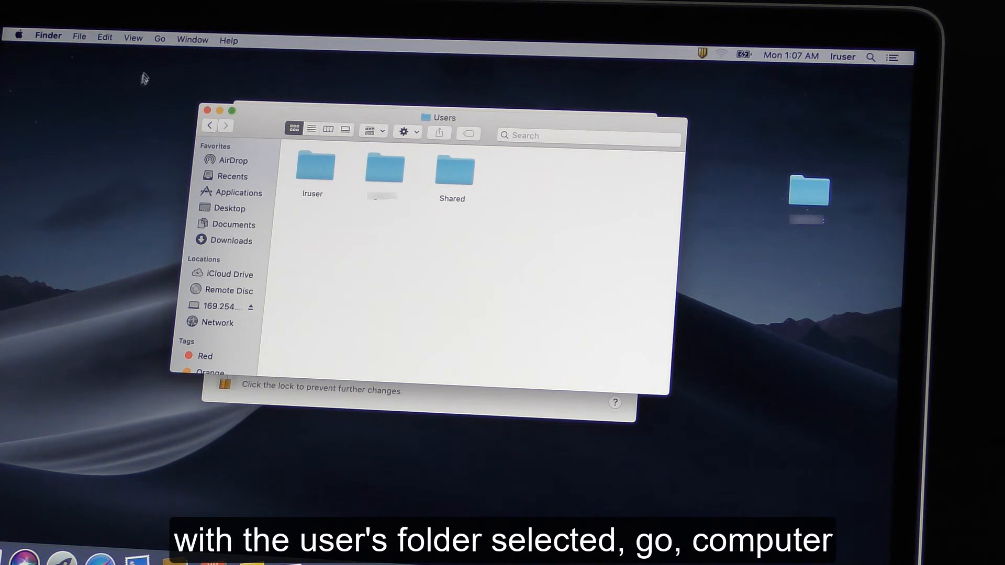
Move the desktop profile into Macintosh HD > Users, authenticating with the admin password.
click(159, 40)
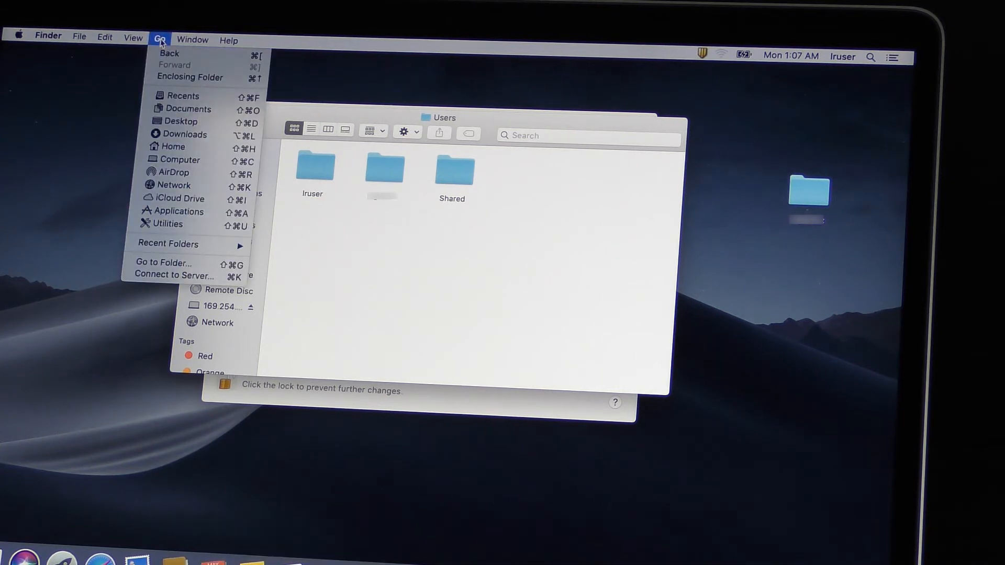
mouse_move(181, 161)
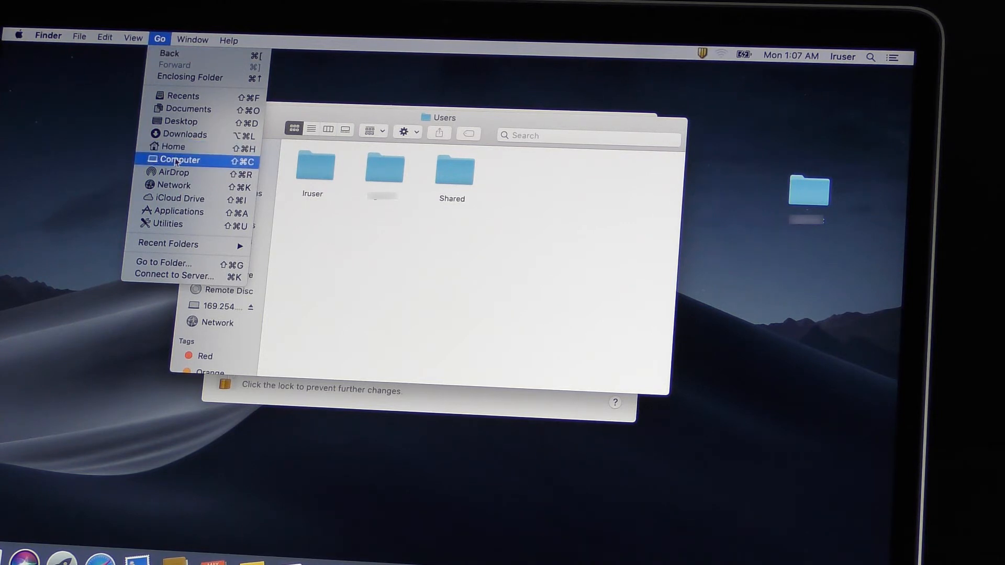
click(182, 159)
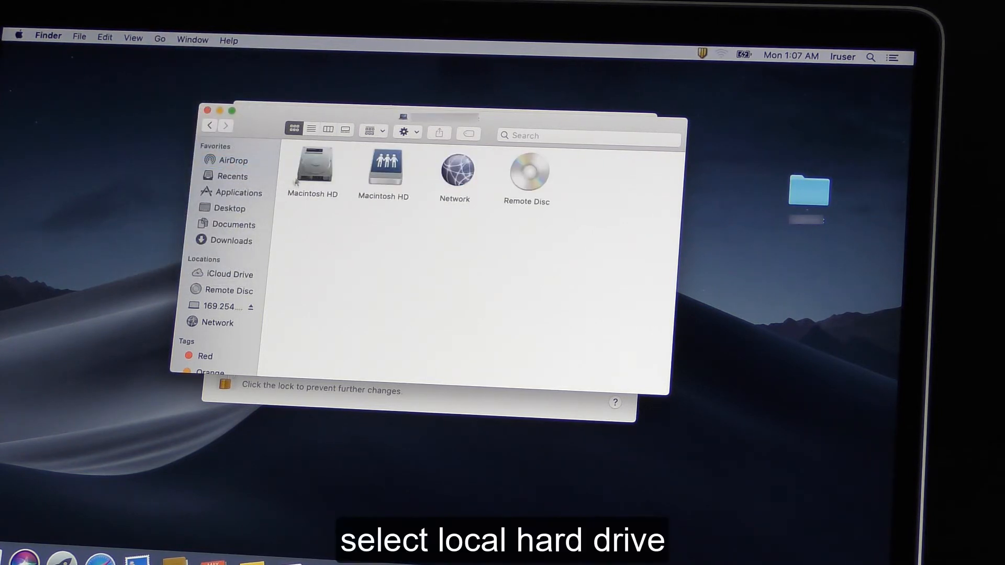
double_click(312, 168)
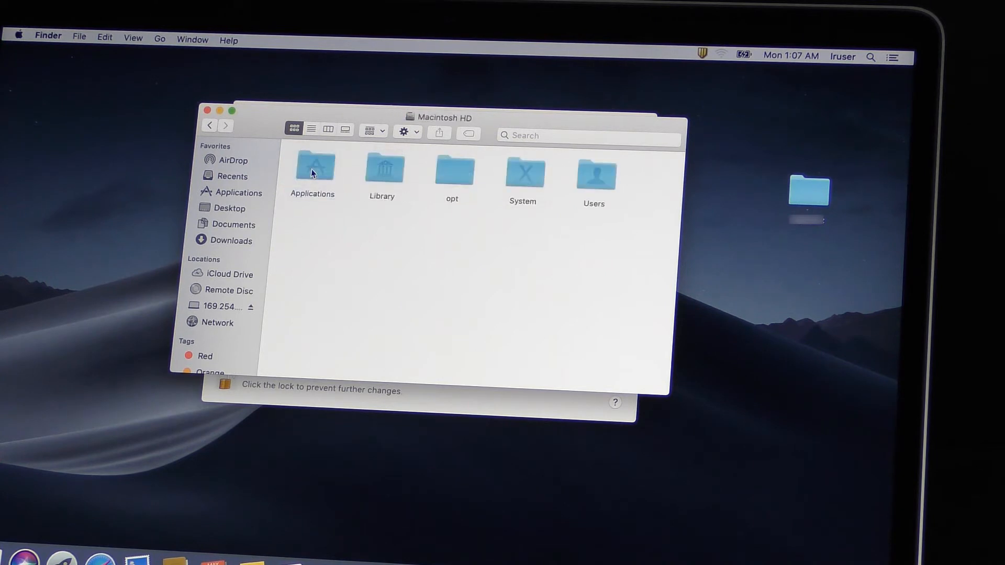
click(594, 174)
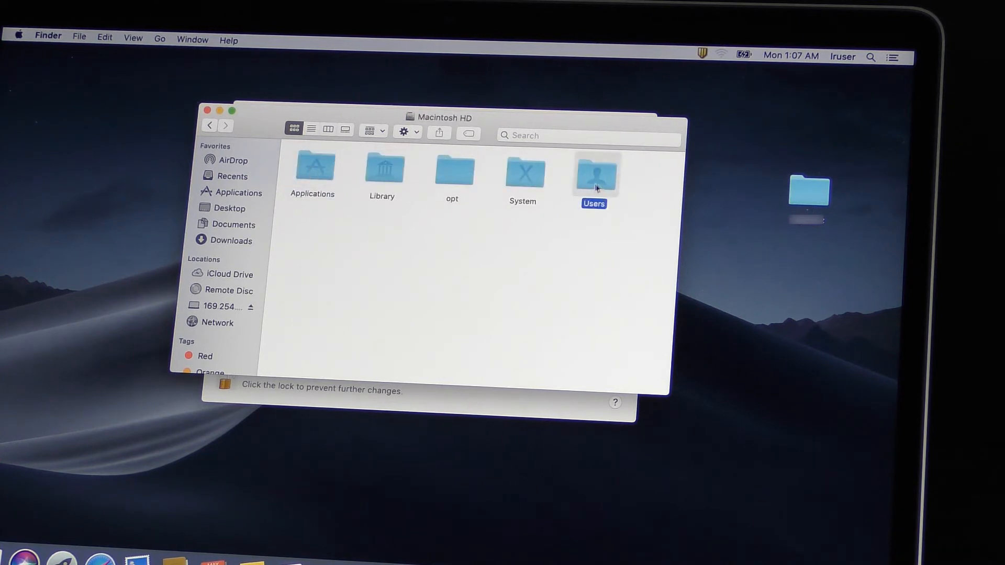
double_click(595, 173)
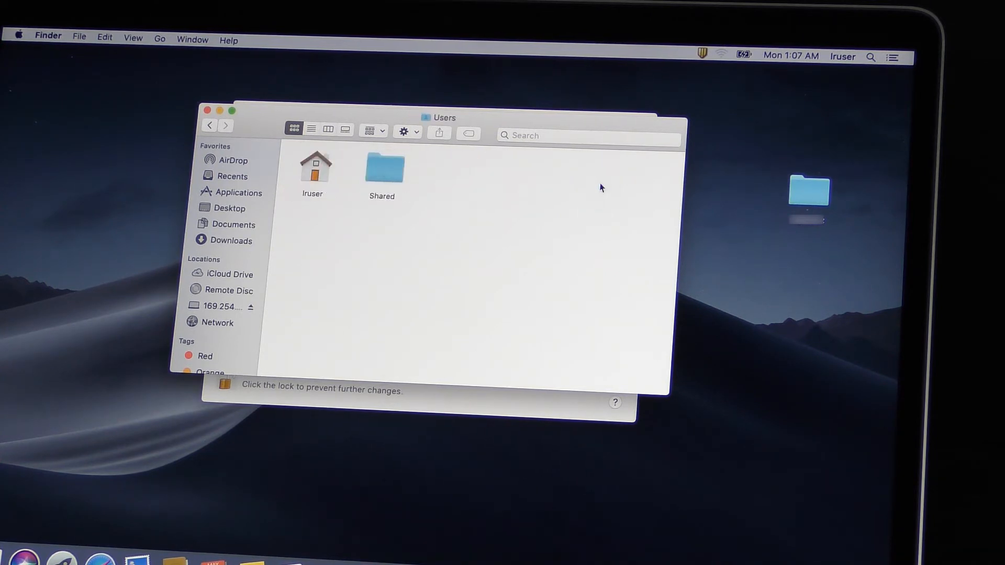
mouse_move(741, 234)
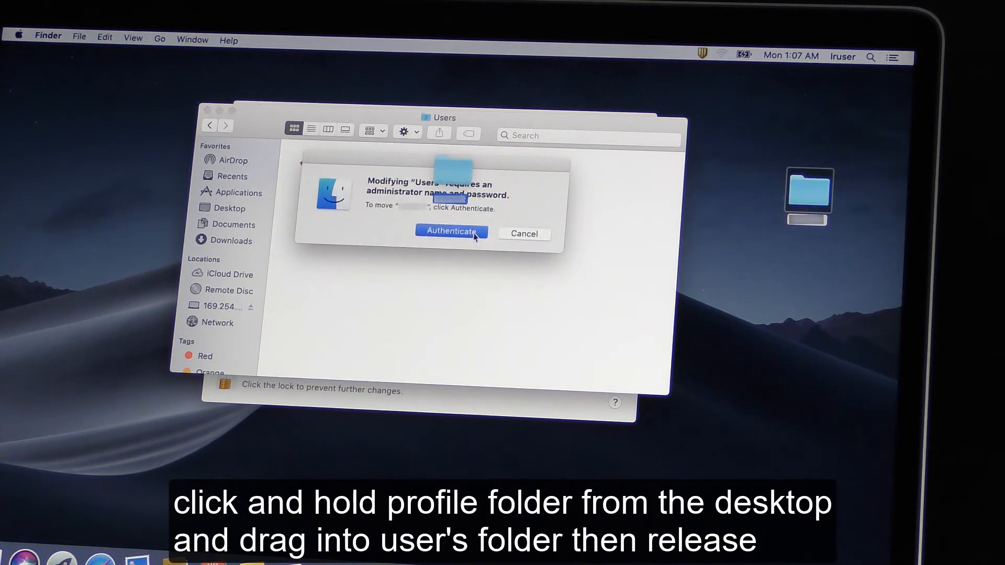
click(451, 231)
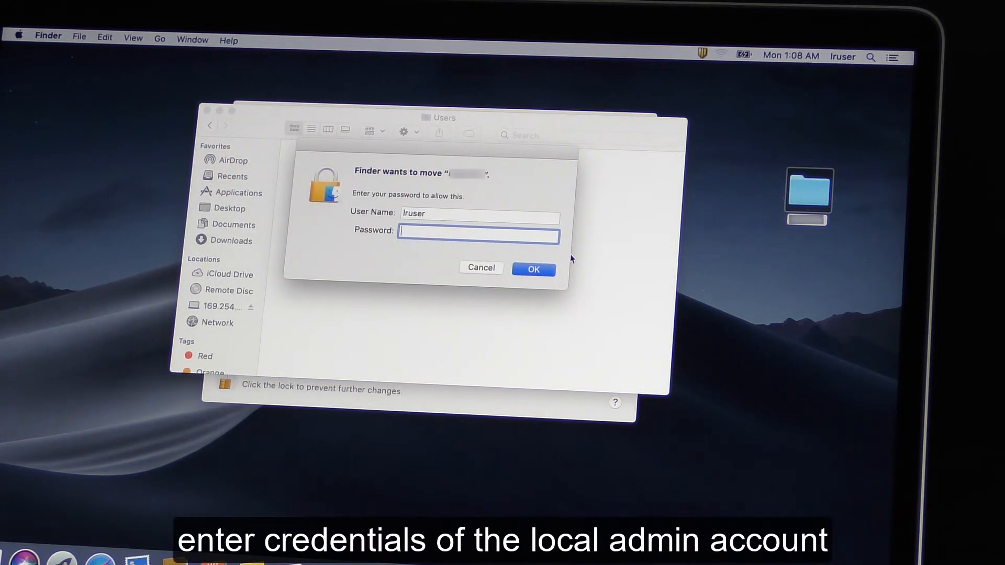
click(533, 269)
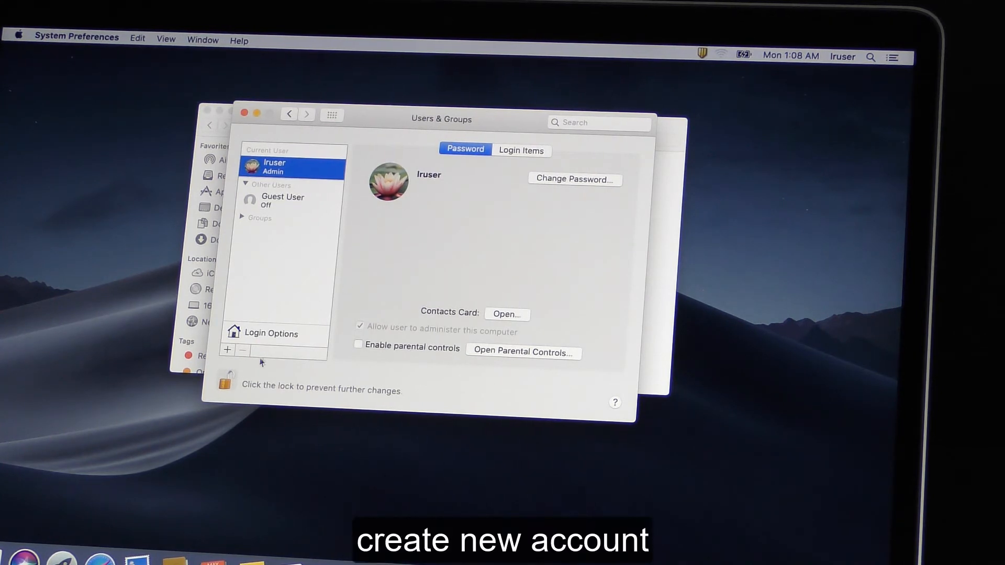
Create a new administrator account in Users & Groups, then view the second account and close.
click(226, 350)
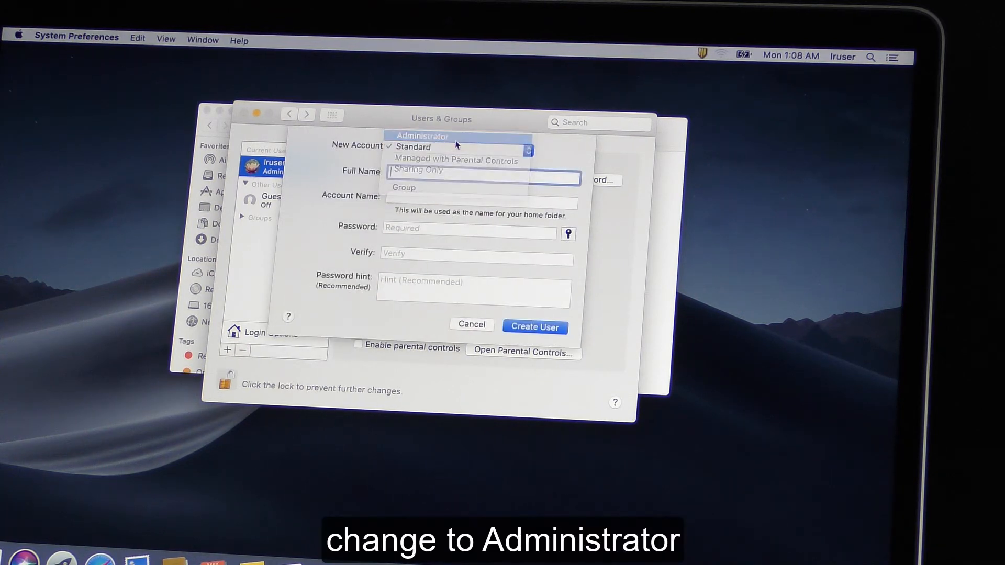
click(422, 135)
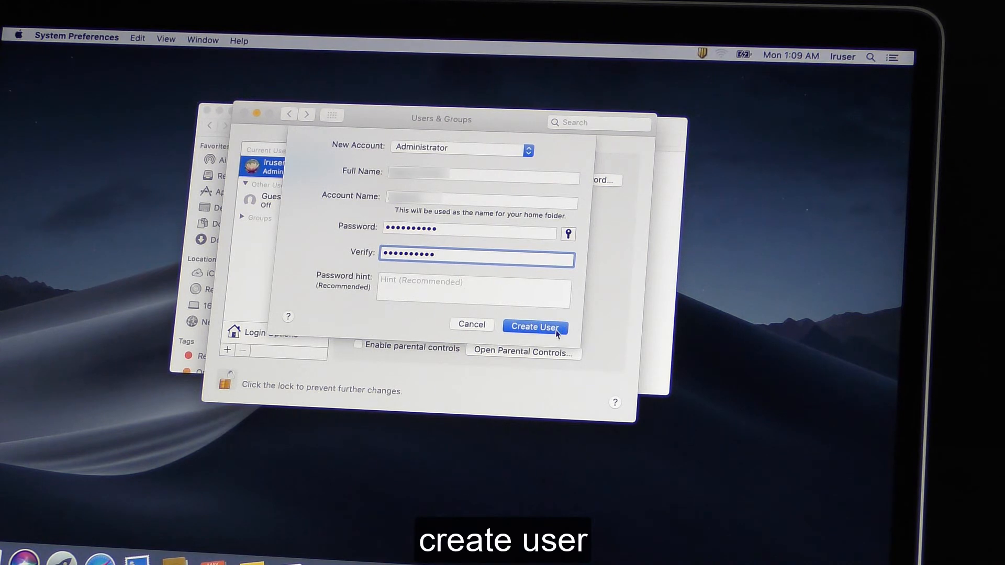
click(535, 326)
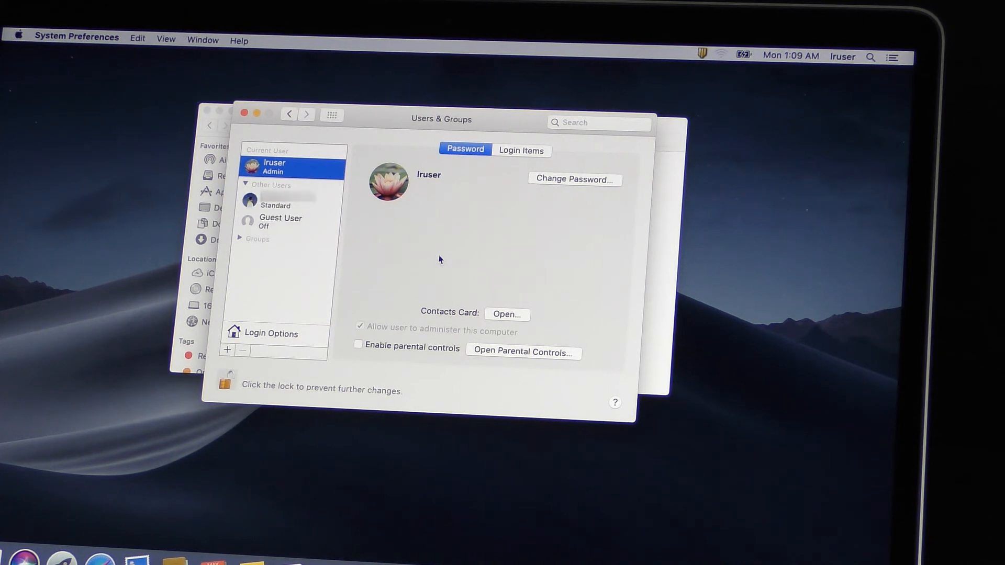
click(276, 206)
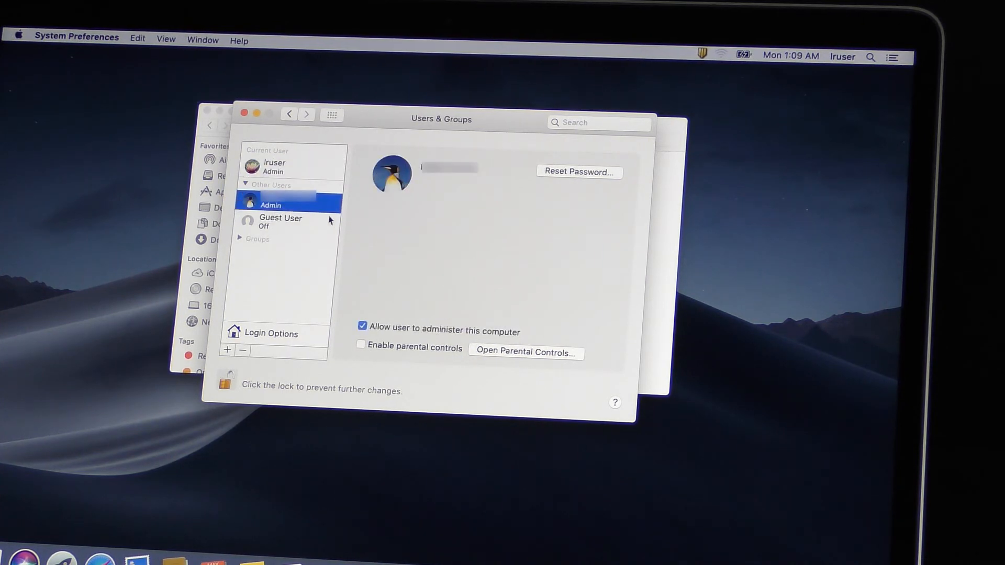
mouse_move(340, 267)
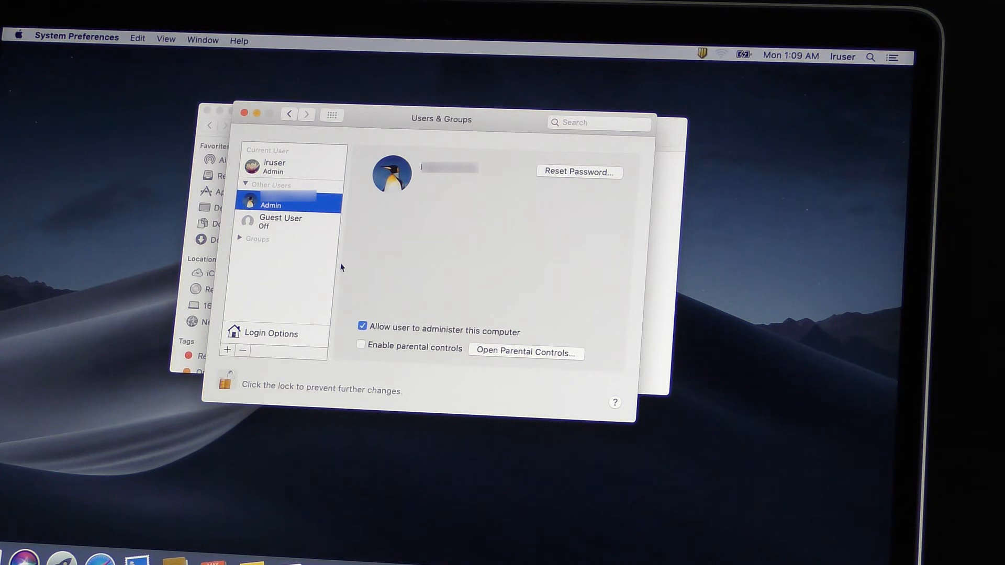
click(274, 166)
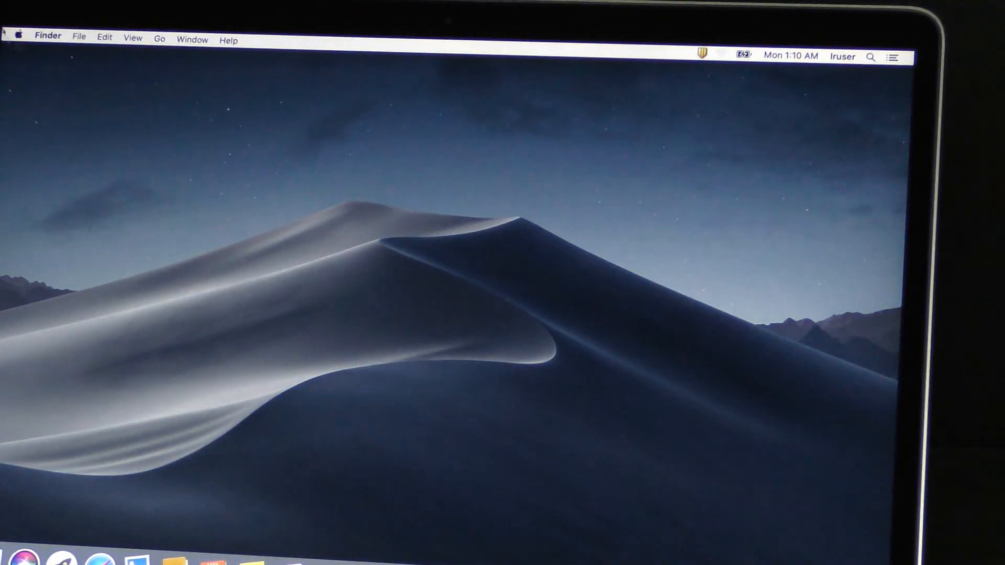
Log out of the current account and sign in as the transferred account.
click(17, 37)
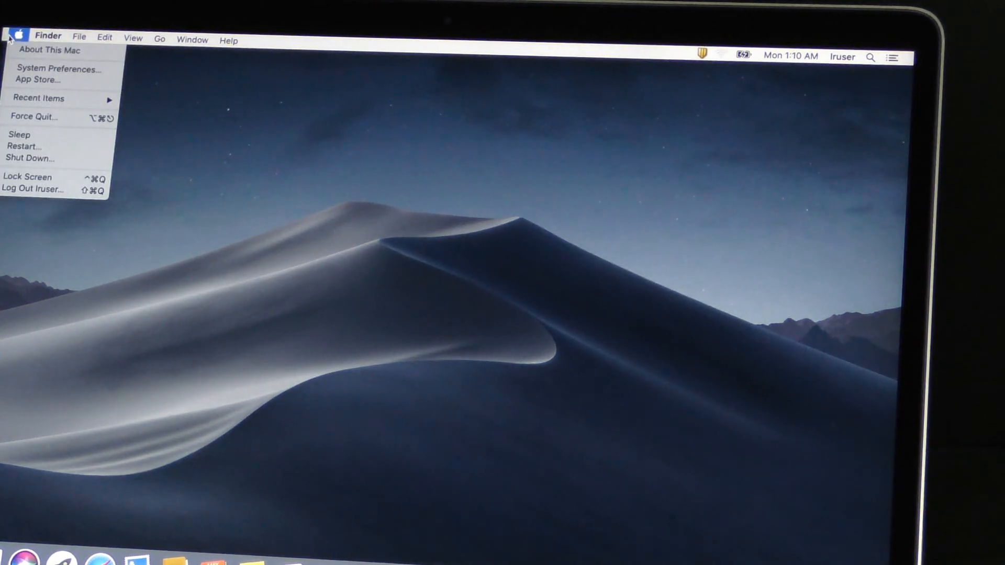
click(63, 195)
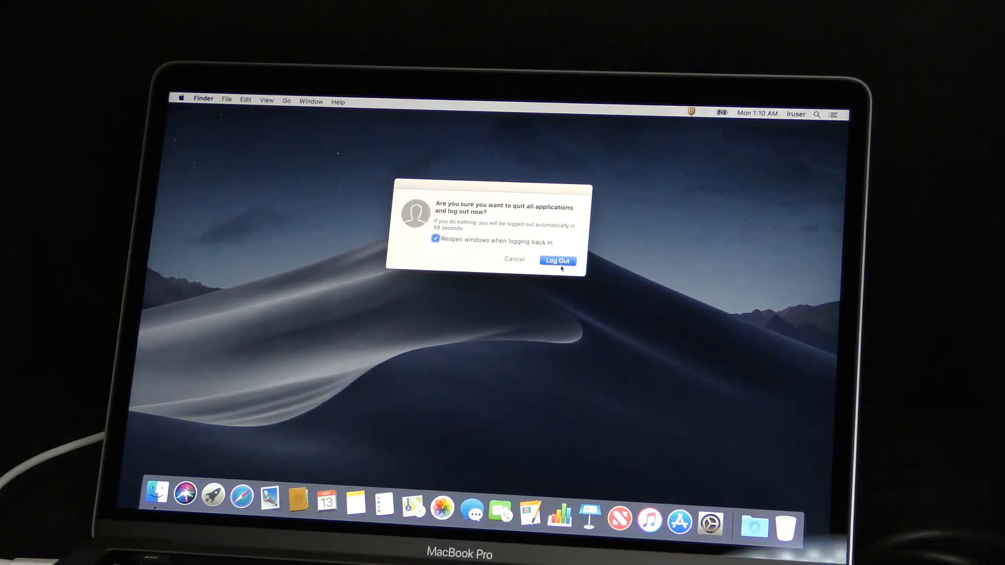
click(557, 260)
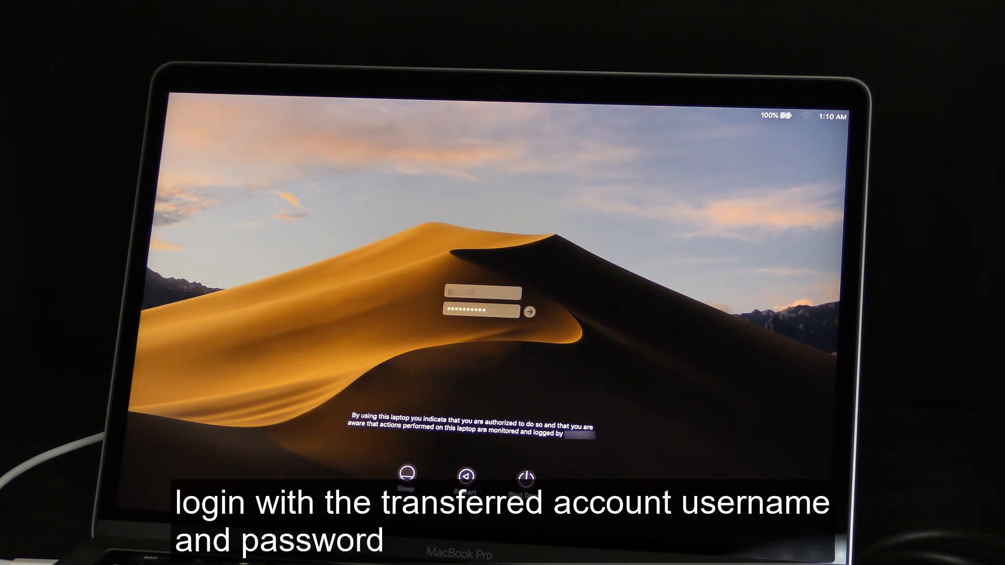
click(530, 312)
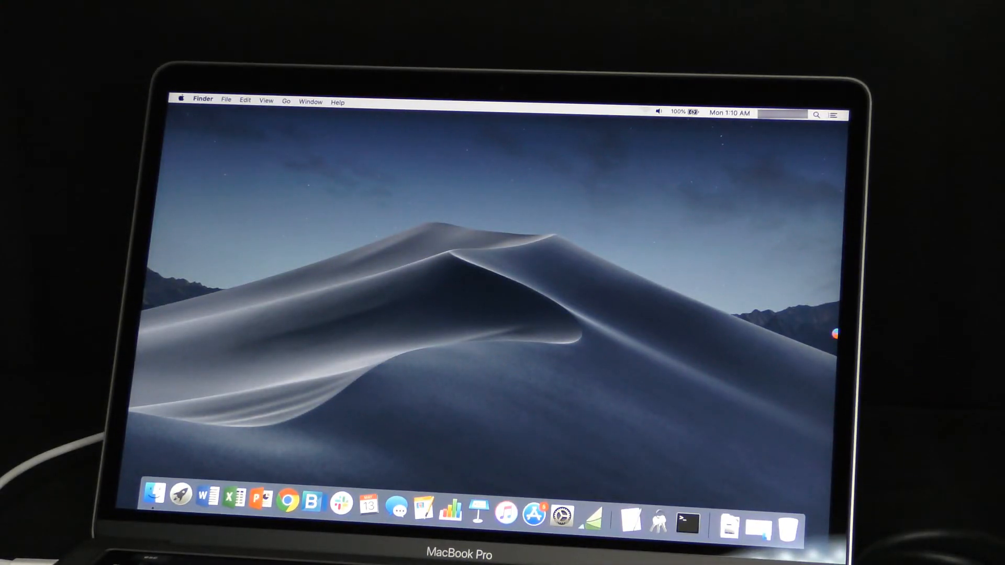
click(156, 496)
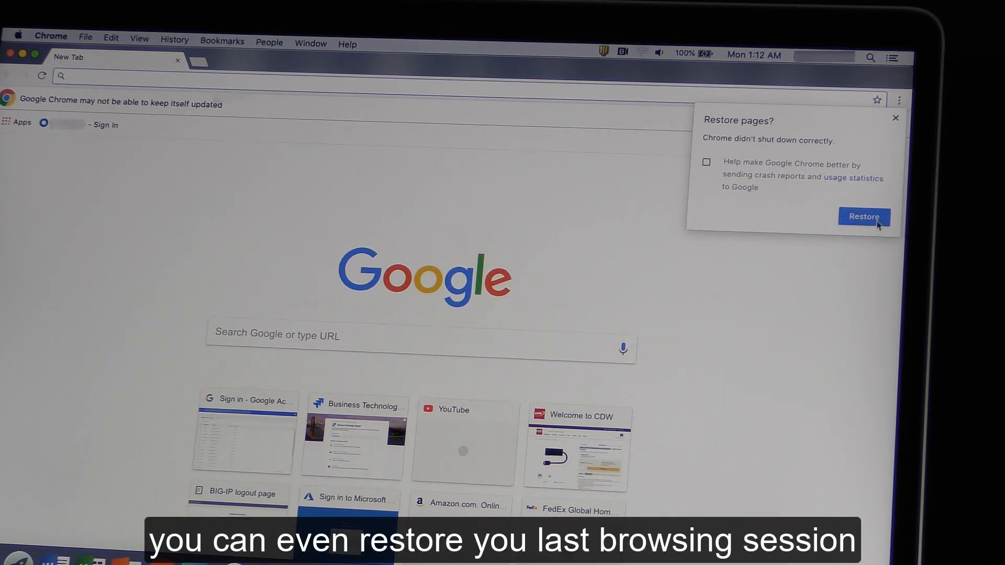
Restore the previous Chrome session's pages from the 'Restore pages?' popup.
click(864, 217)
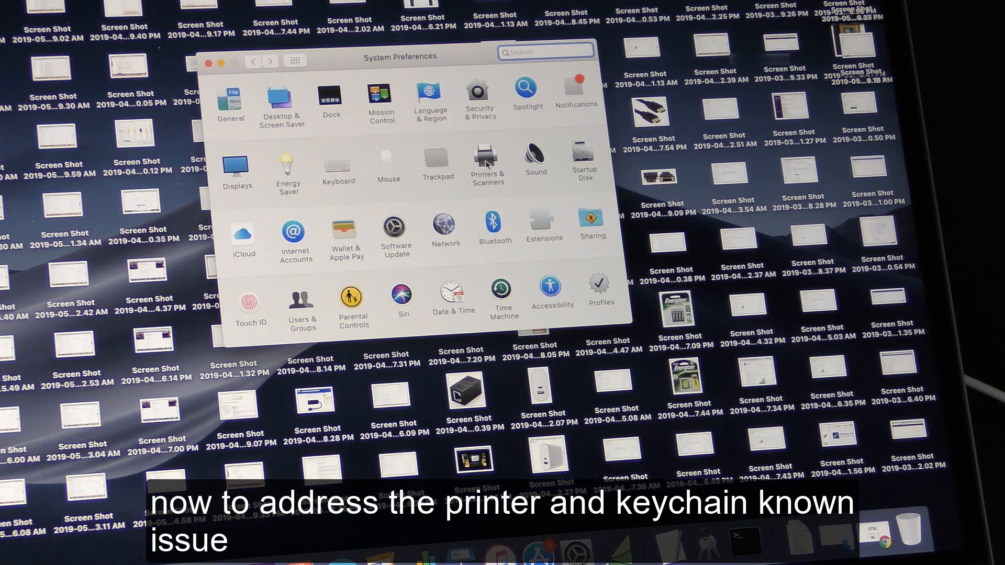
Check Printers & Scanners for installed printers, then close System Preferences.
click(488, 159)
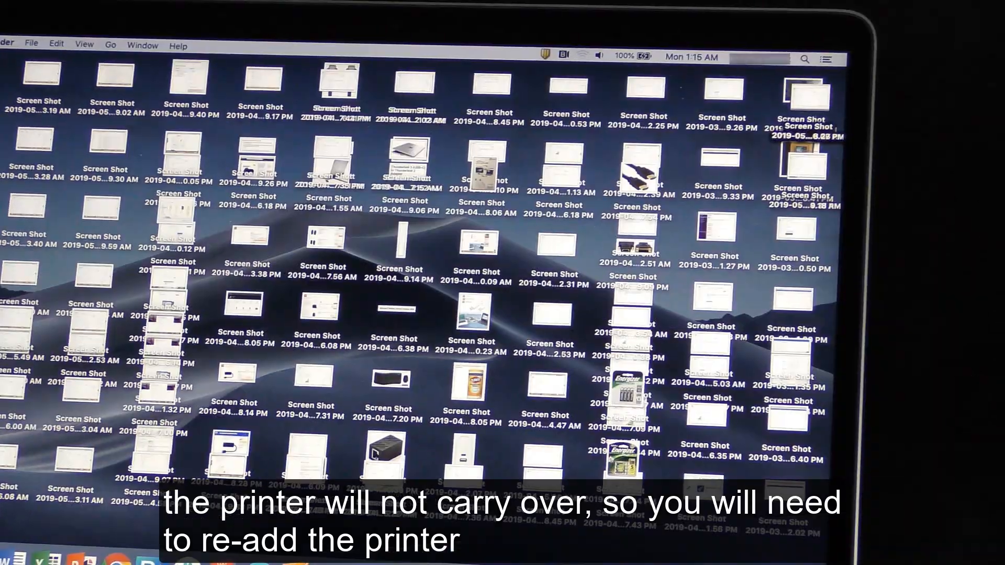
click(6, 45)
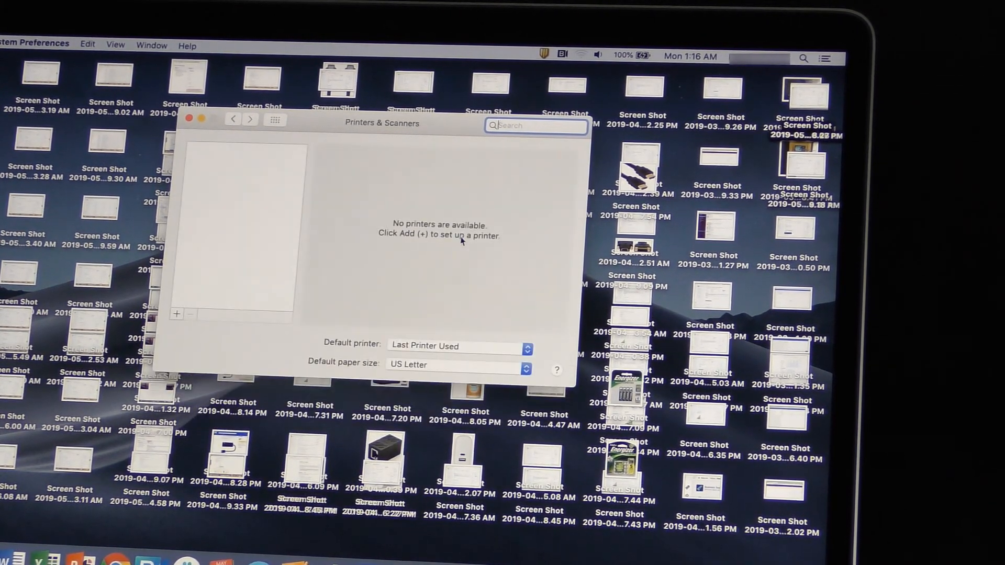
mouse_move(228, 170)
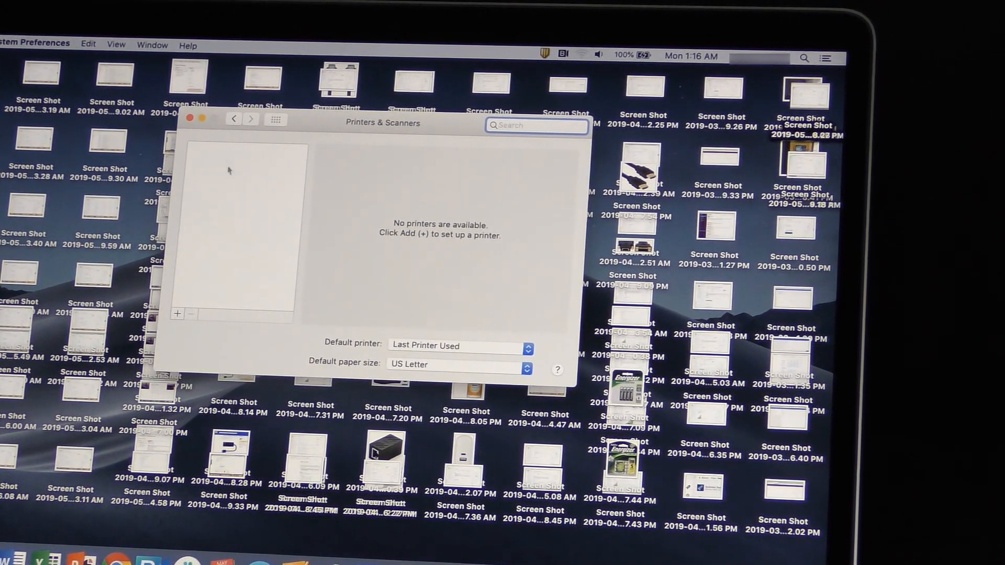
mouse_move(513, 245)
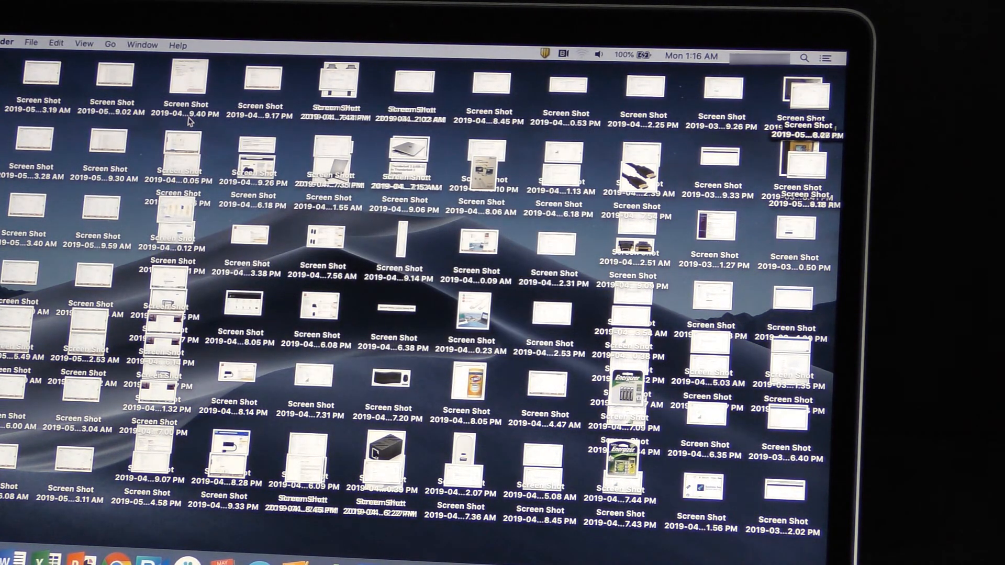
mouse_move(189, 120)
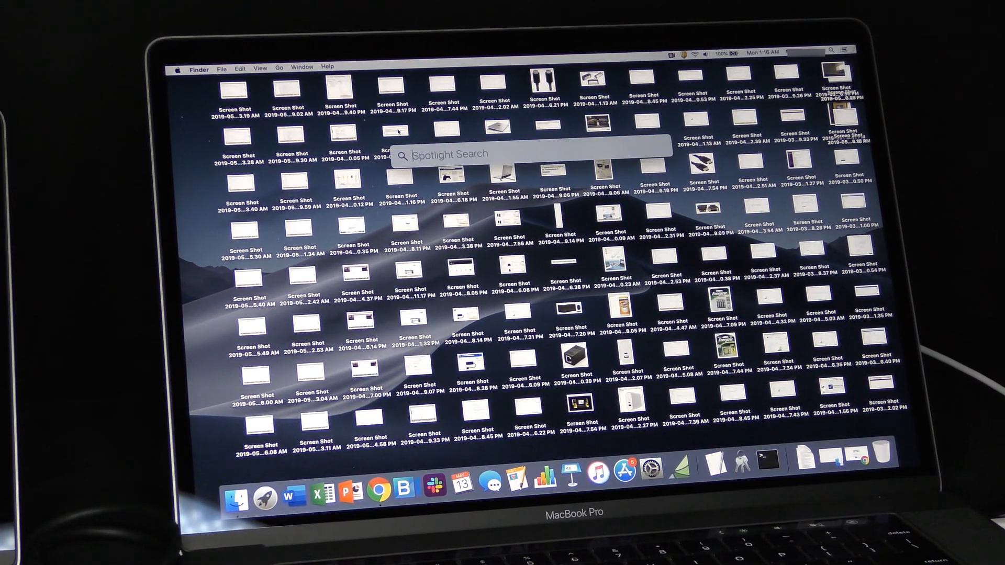
text(keychain Access)
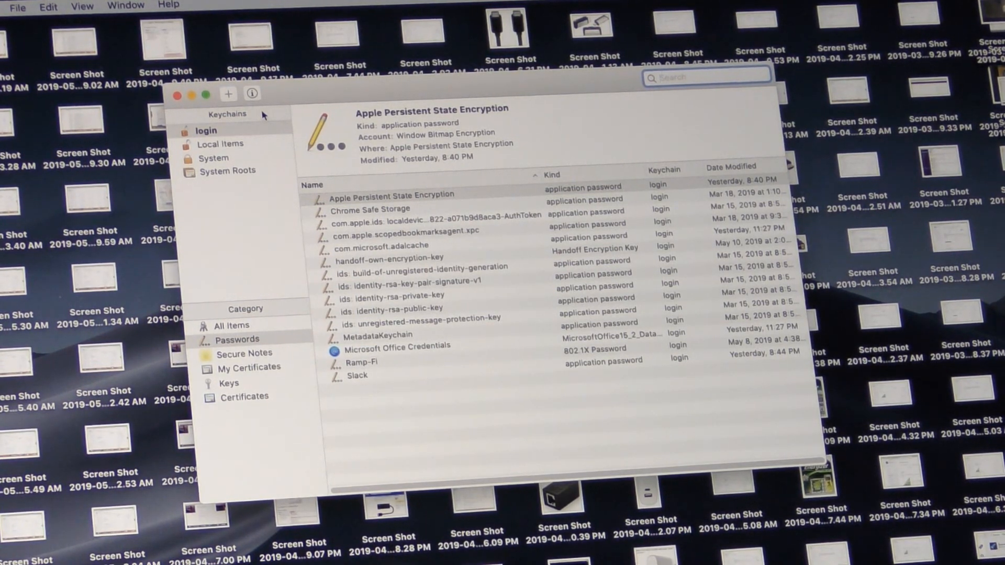
click(219, 143)
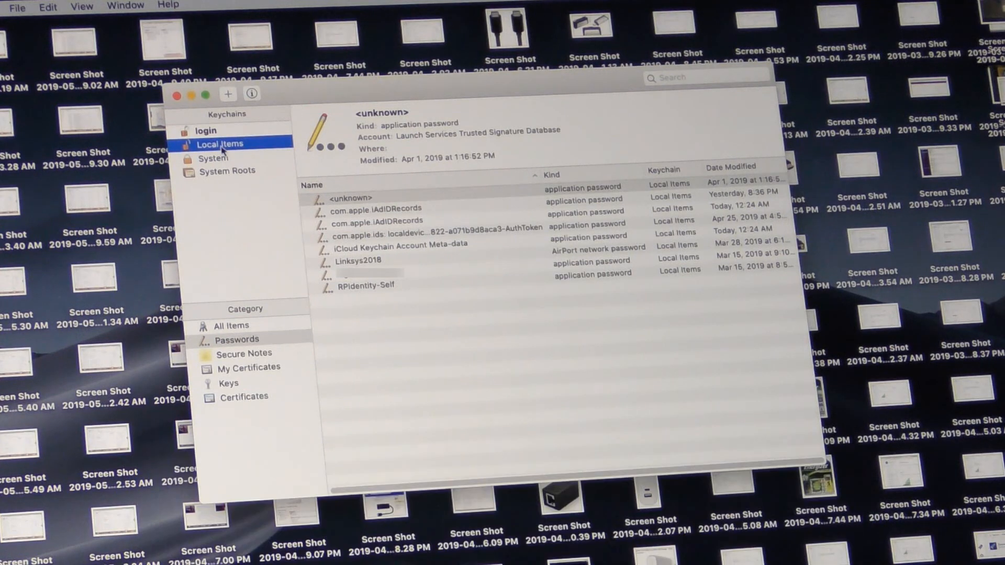
click(214, 158)
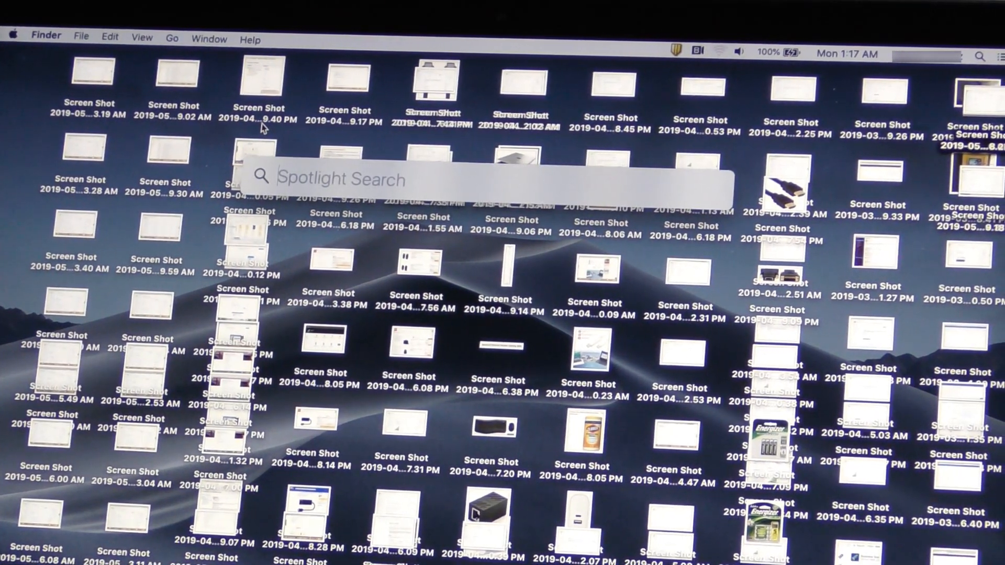
text(keychain Access)
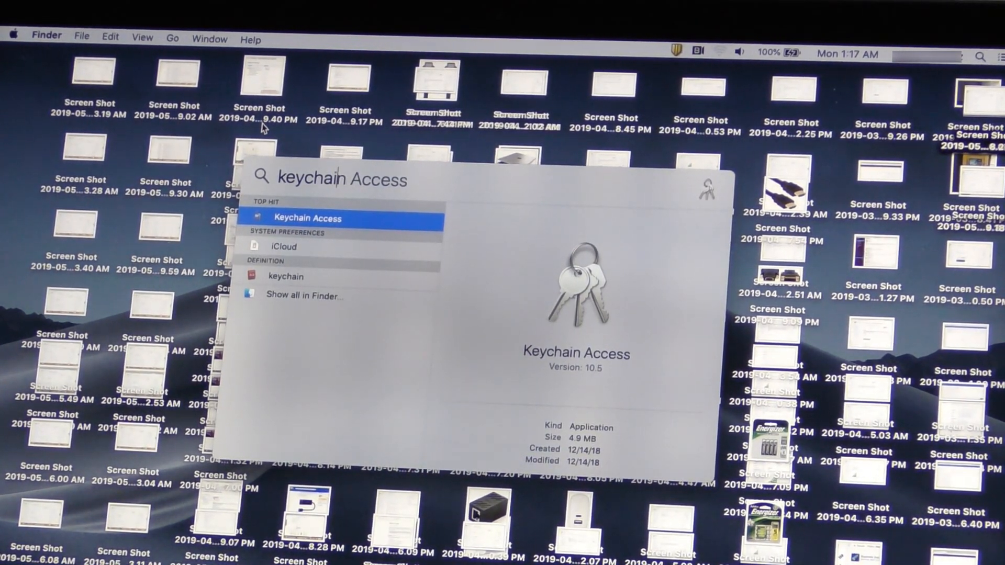
key(escape)
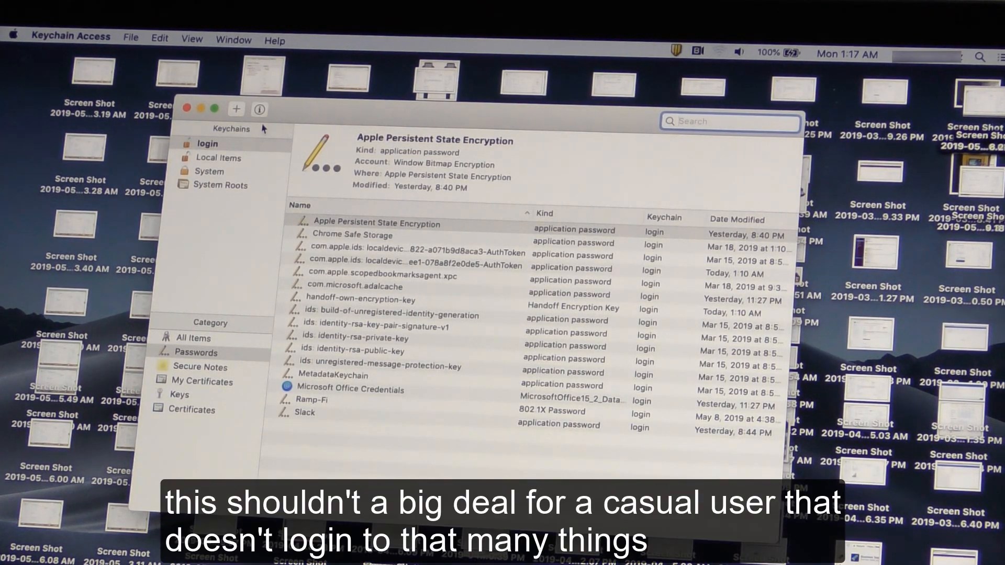
click(207, 144)
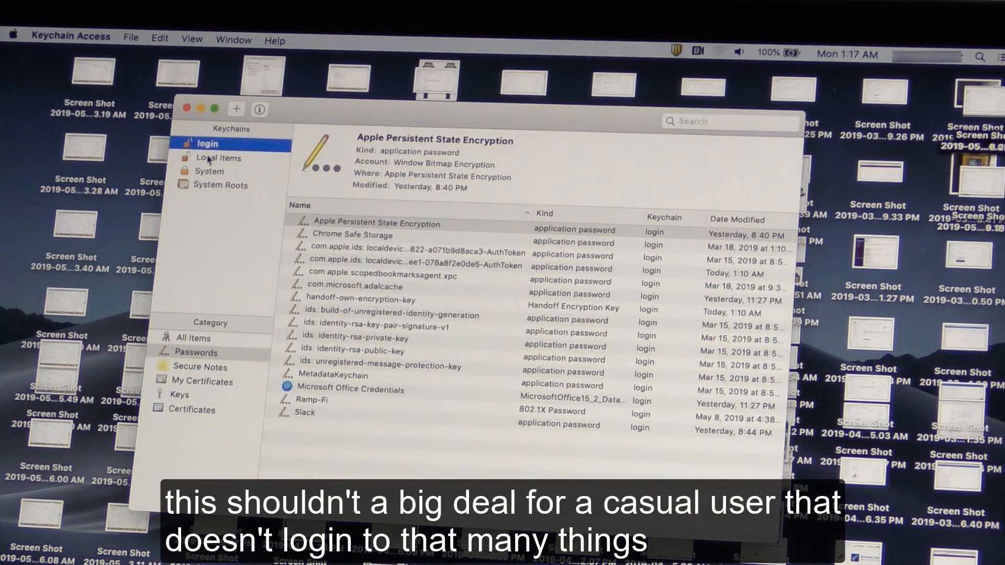
click(218, 158)
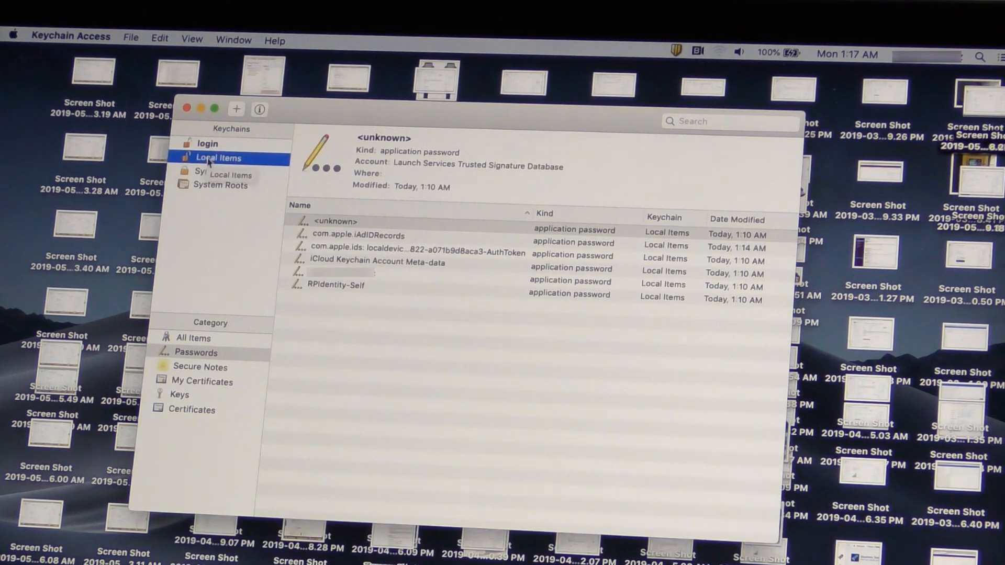
click(208, 172)
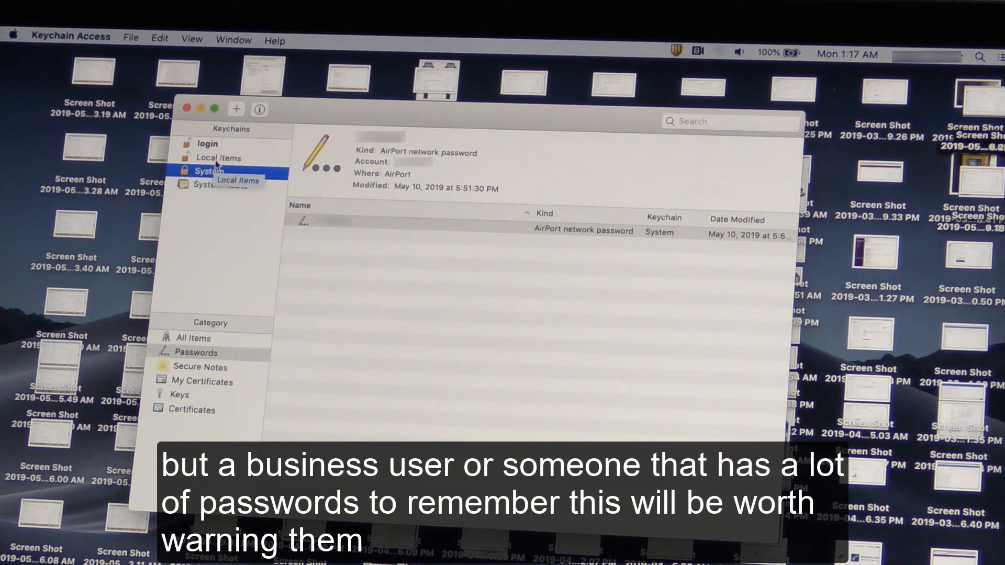
click(219, 157)
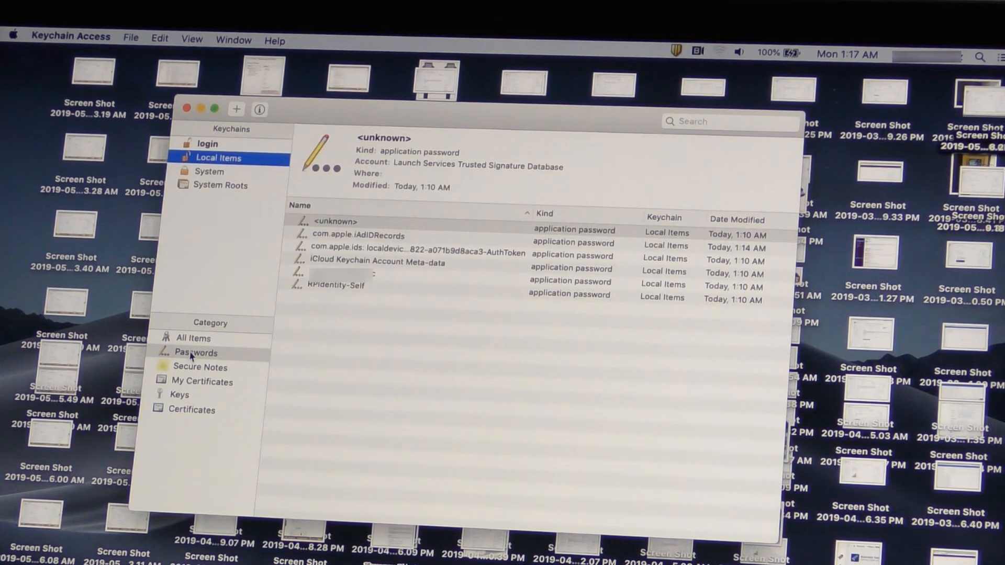
click(192, 338)
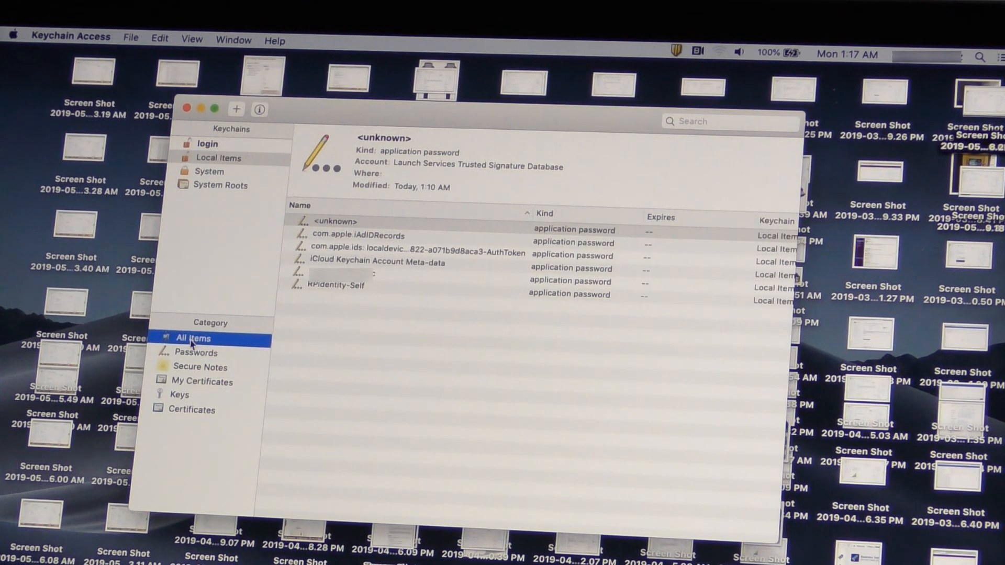
click(195, 352)
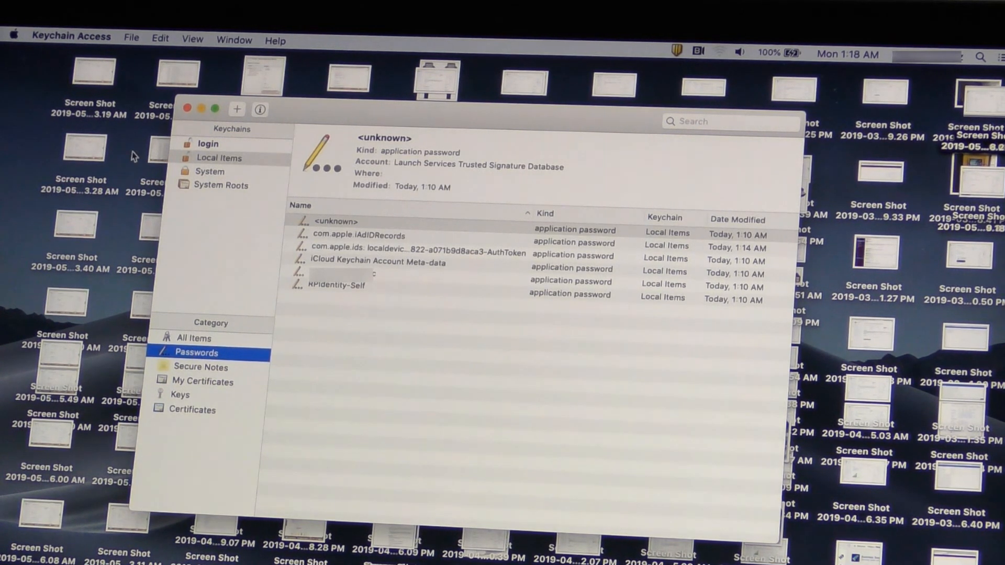
click(209, 171)
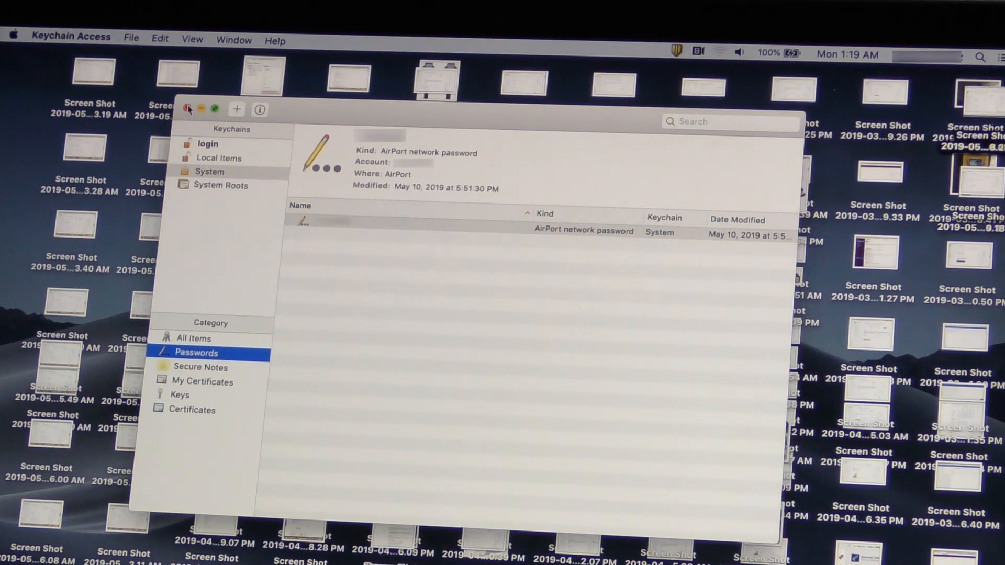
click(188, 109)
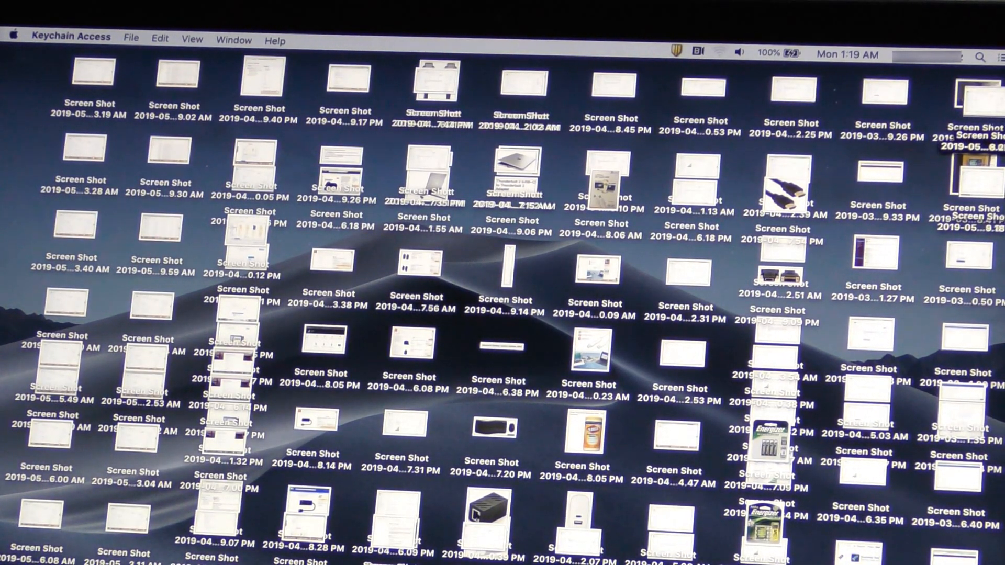